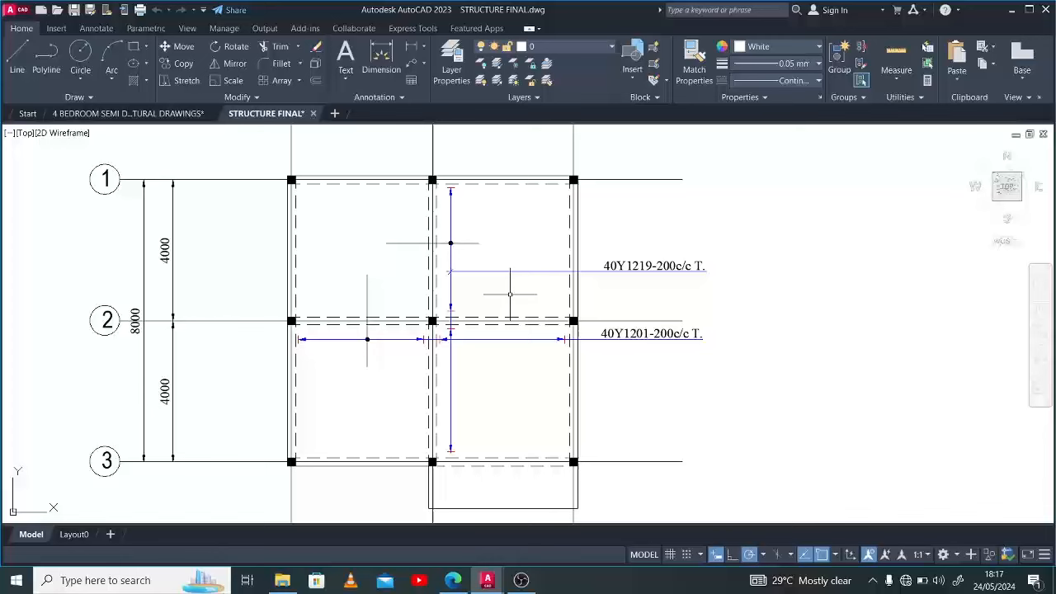
pyautogui.moveTo(492, 222)
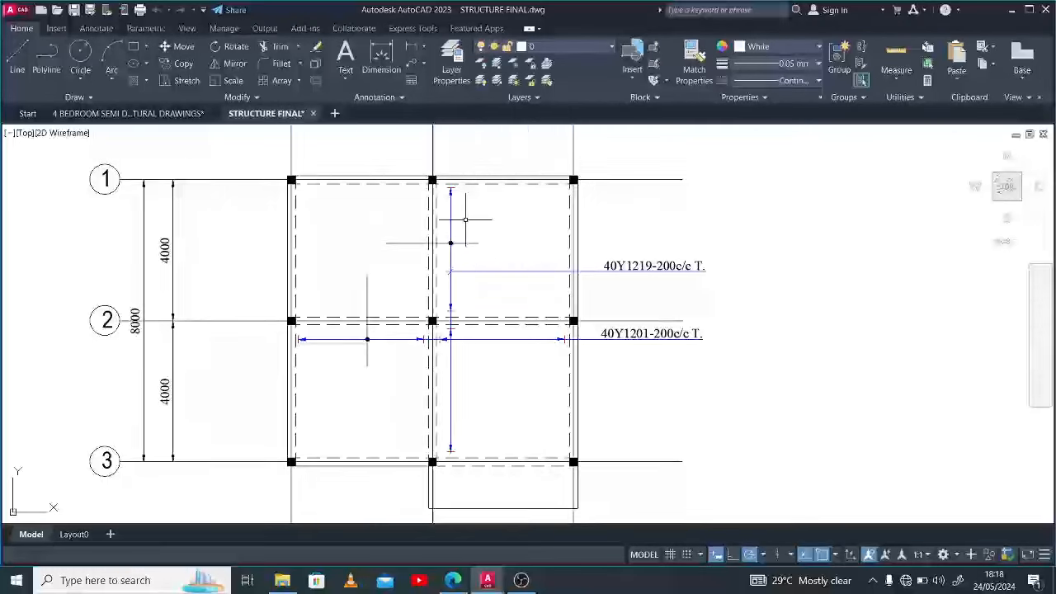
# Scroll down to bring grid line 3's beam and columns into view
pyautogui.scroll(-3)
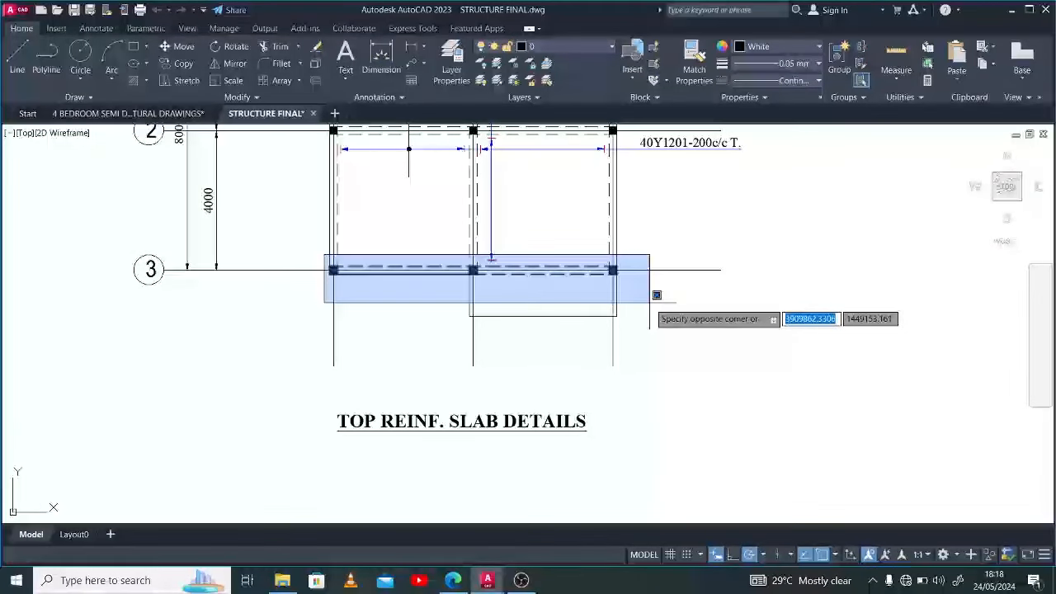
# Finish selecting the beam along grid line 3 below the TOP REINF. SLAB DETAILS title
pyautogui.click(394, 318)
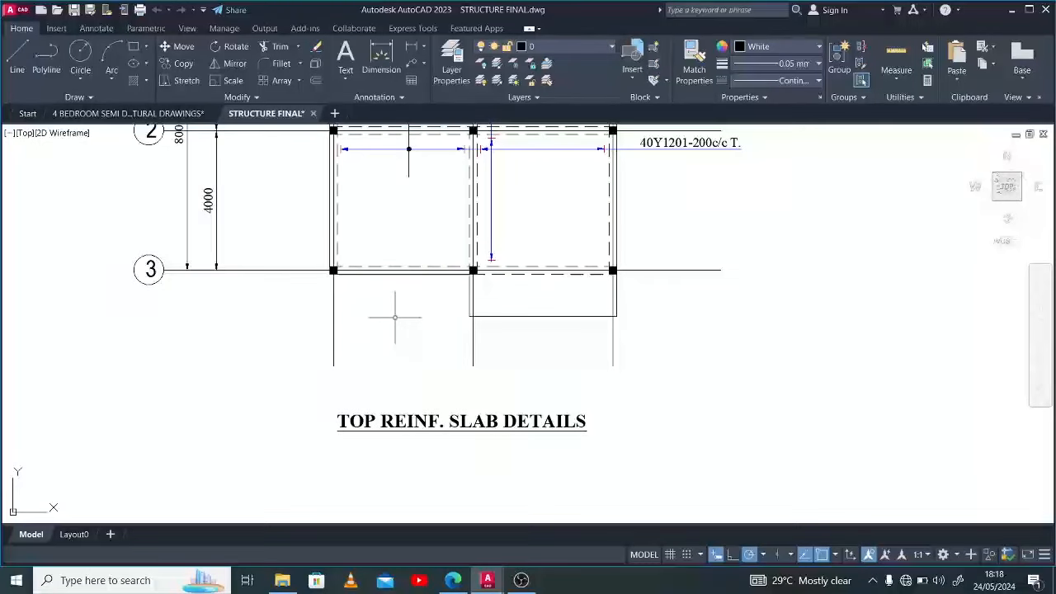
pyautogui.moveTo(410, 301)
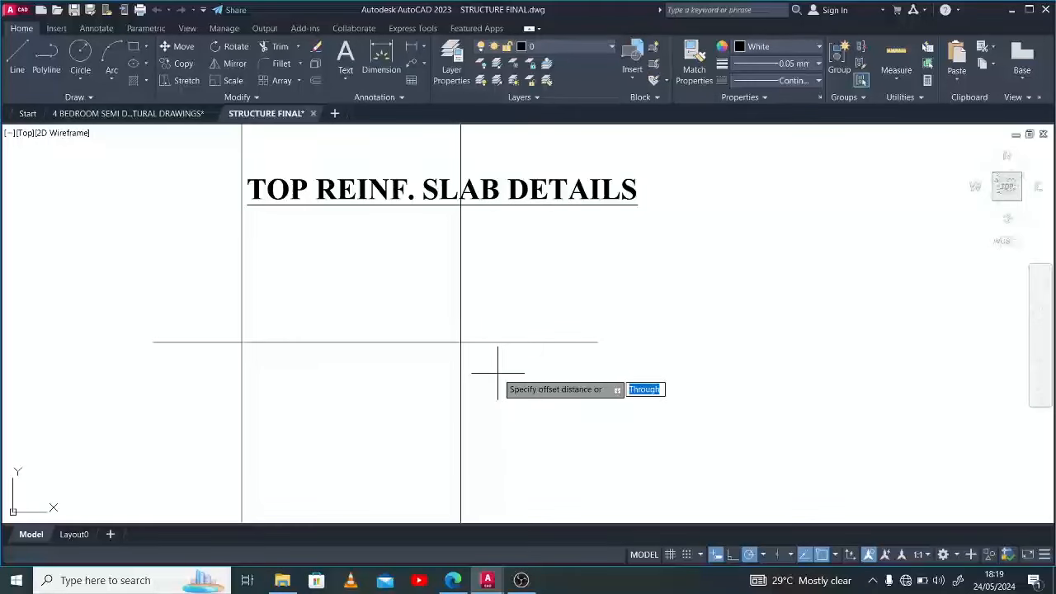
# Offset the beam line by 45 and 225 to form the beam-edge and column-face lines
pyautogui.write('45')
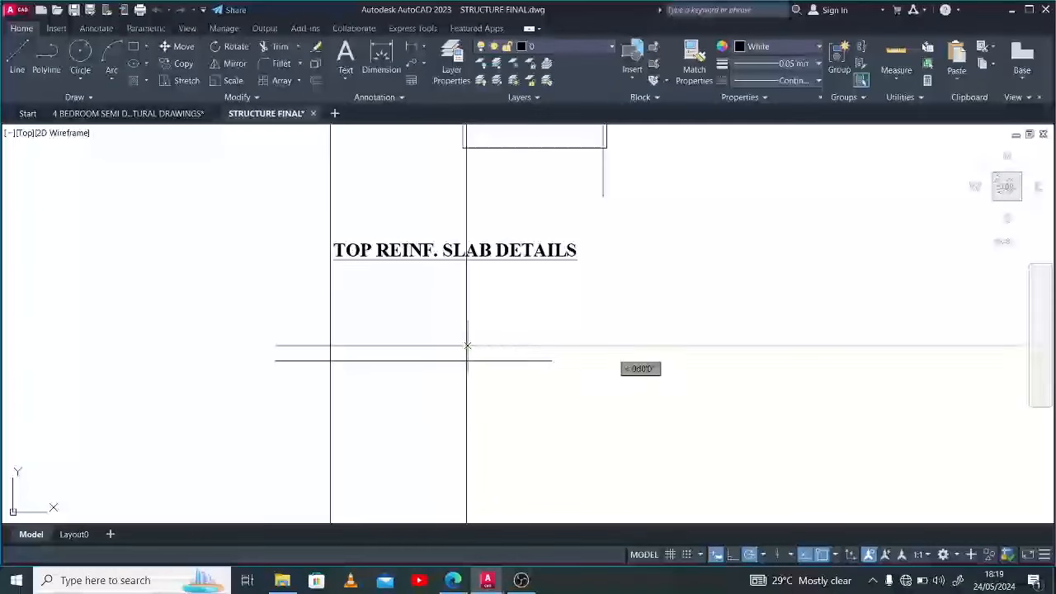
pyautogui.click(467, 344)
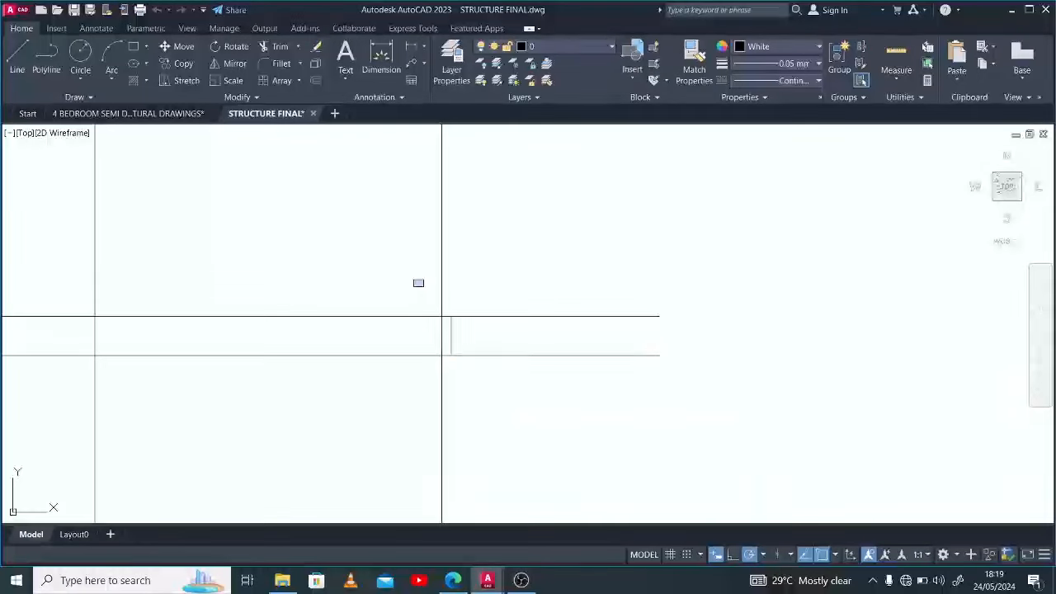
pyautogui.write('225')
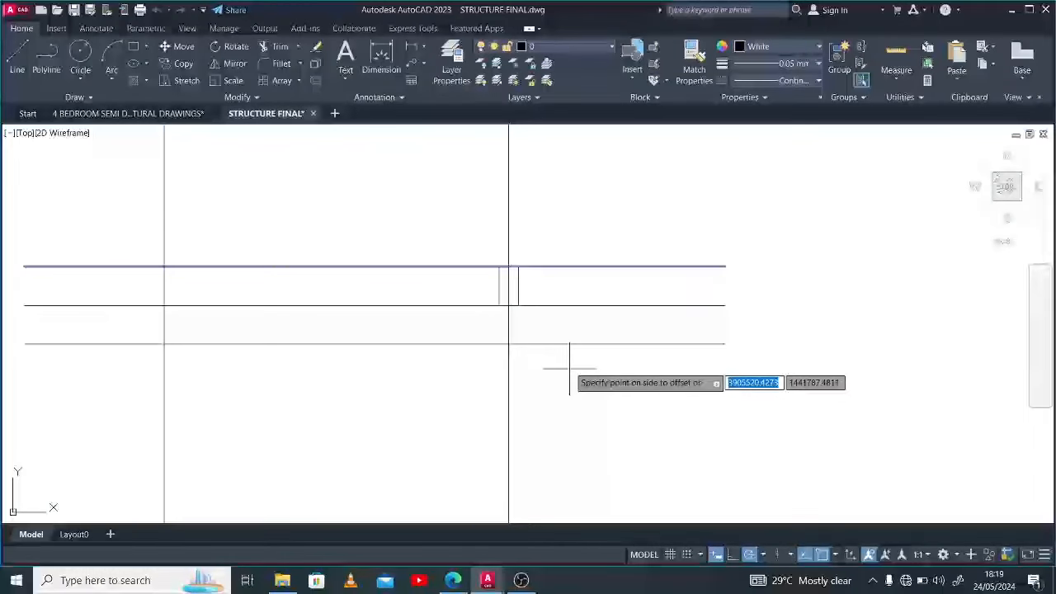
pyautogui.click(542, 290)
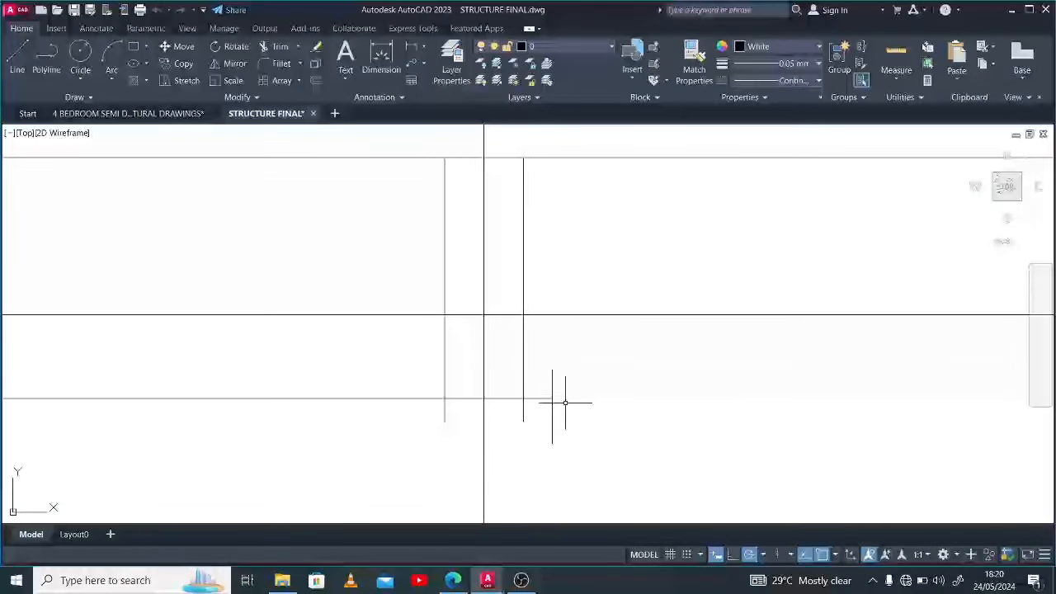
pyautogui.moveTo(524, 445)
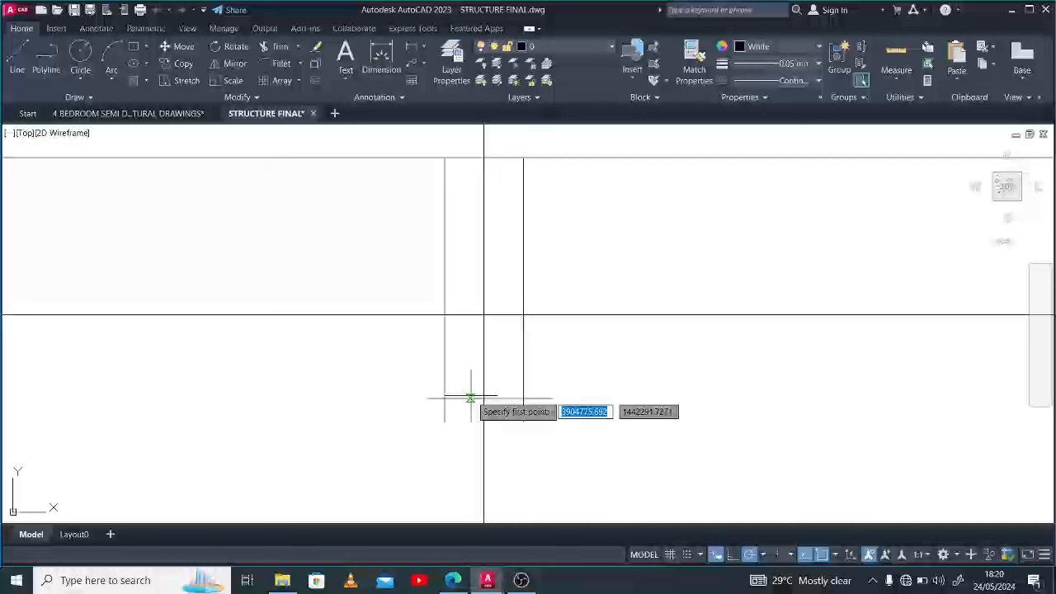
# Draw a three-point break-line symbol across the column line
pyautogui.click(470, 398)
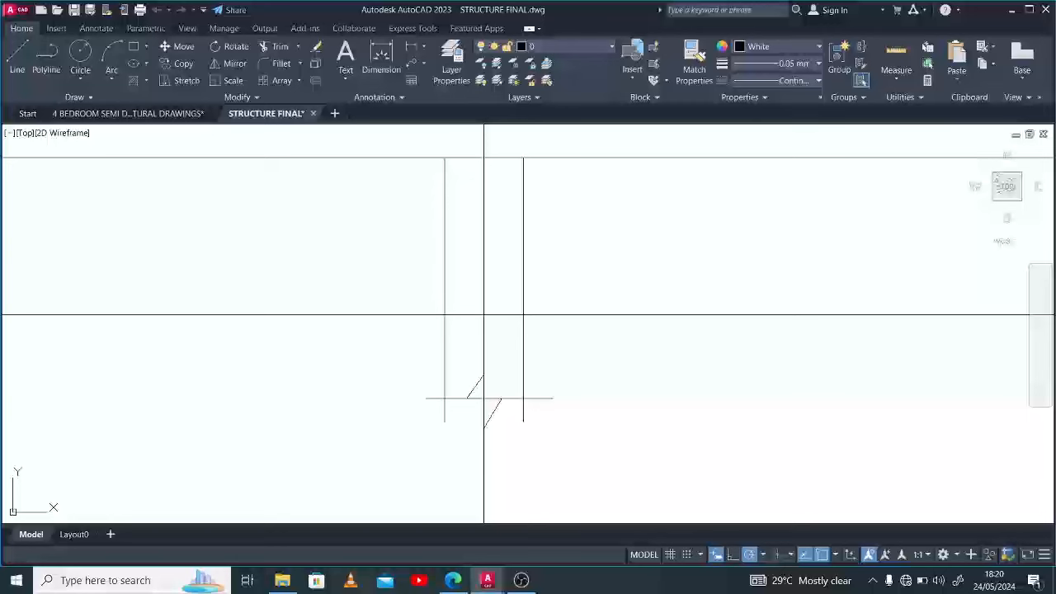
pyautogui.click(484, 399)
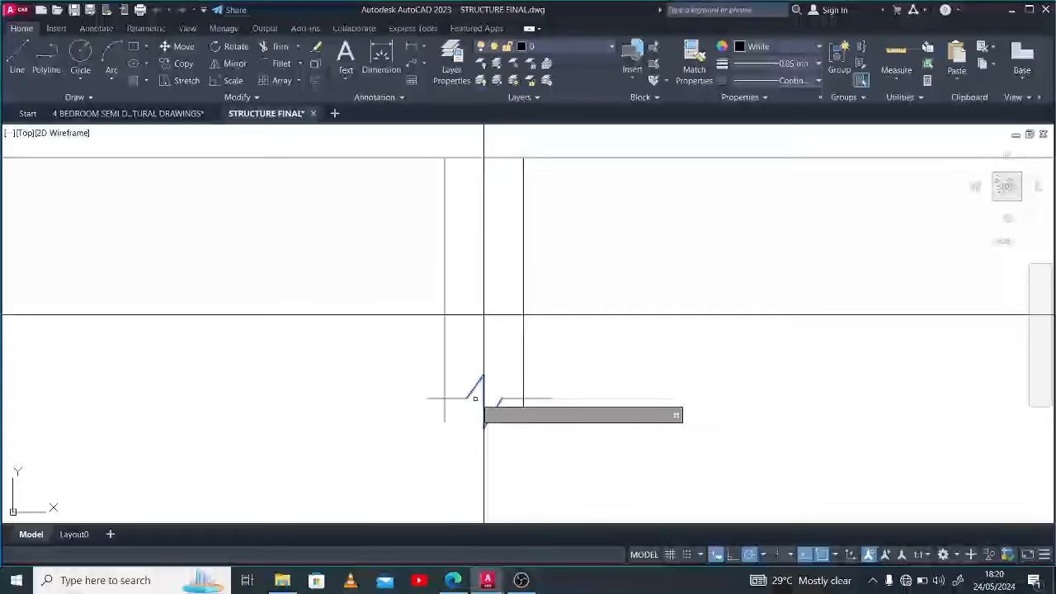
pyautogui.click(511, 388)
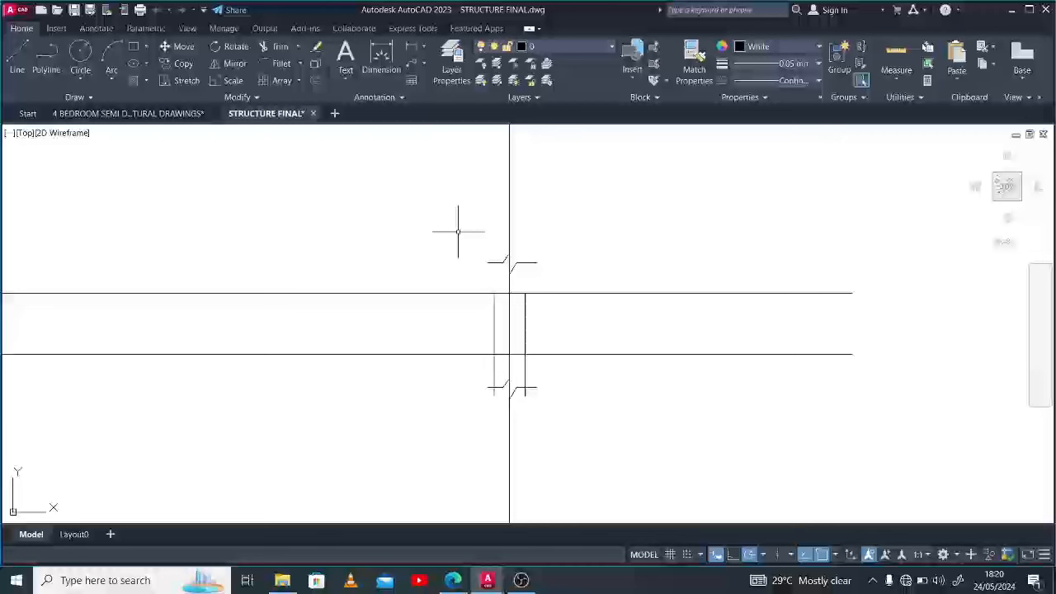
pyautogui.write('ex')
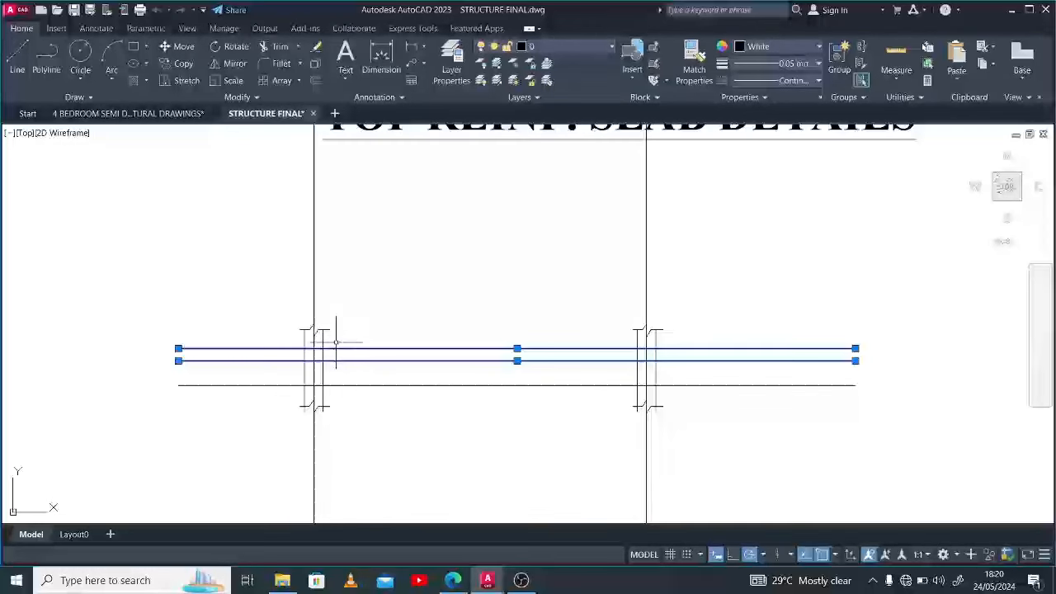
# Trim the bar line at the right and left column faces
pyautogui.click(281, 46)
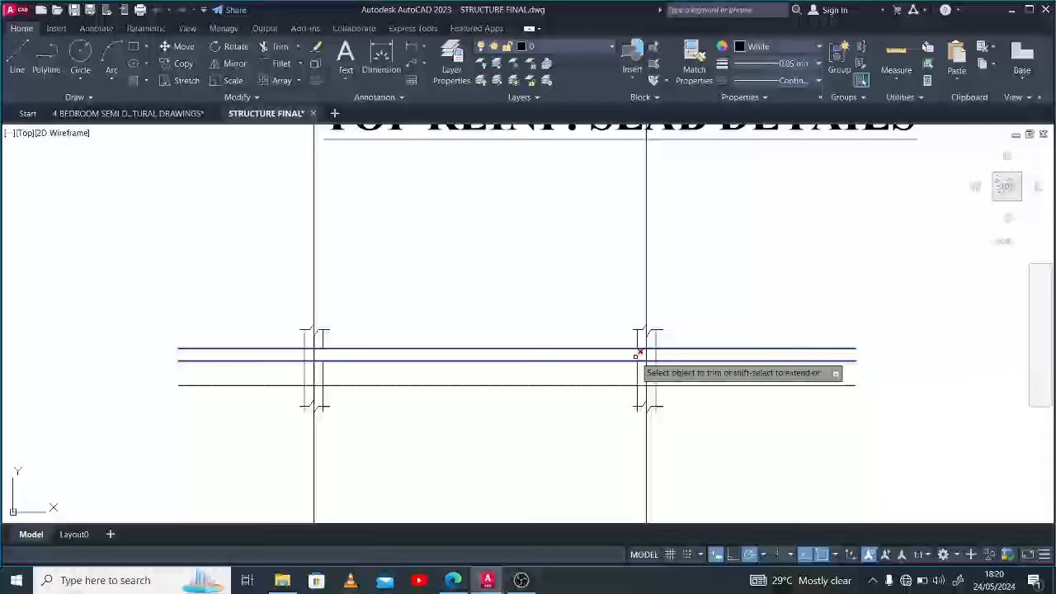
pyautogui.click(656, 356)
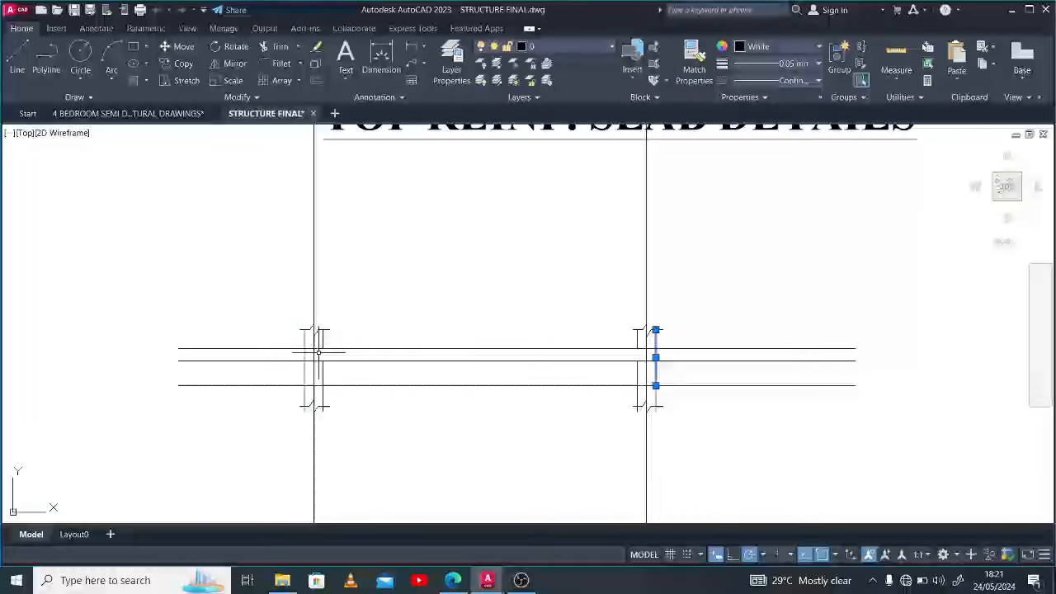
pyautogui.click(305, 356)
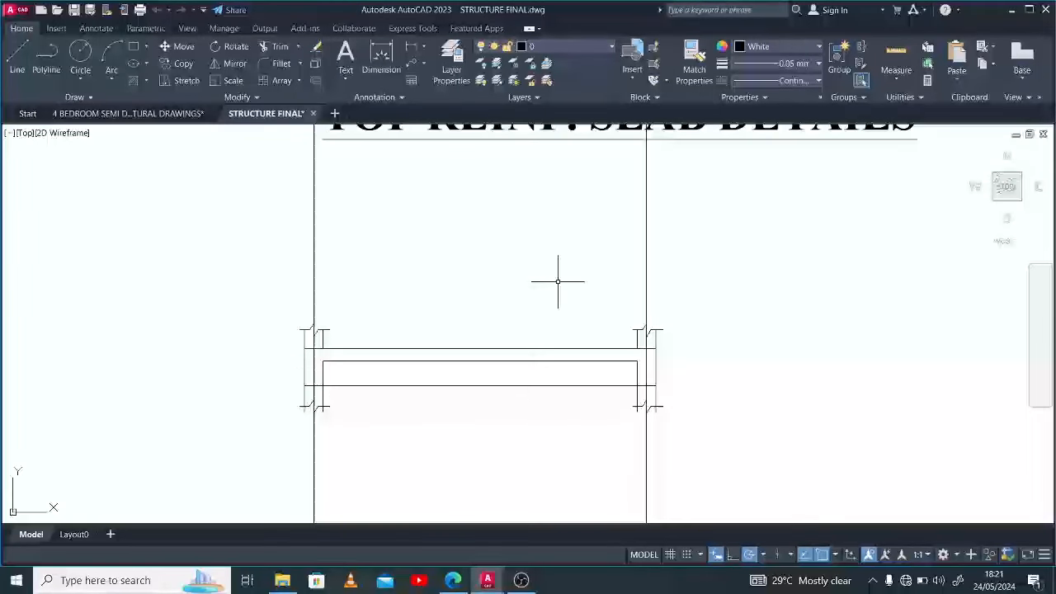
pyautogui.moveTo(559, 393)
pyautogui.write('beam 3/a')
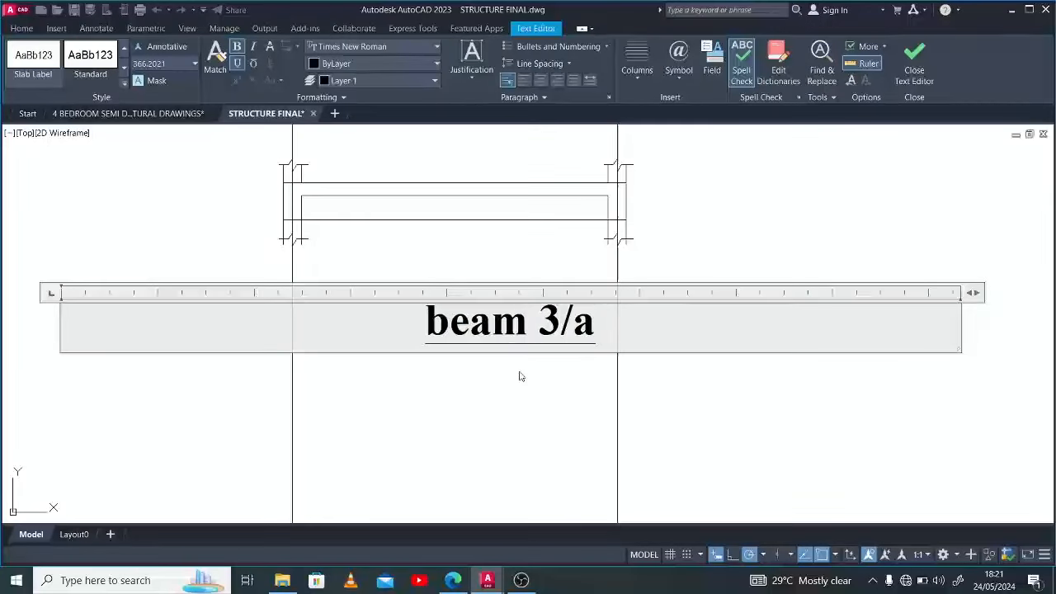
# Append '-b' to the beam title and capitalise the B to read 'Beam 3/A-B'
pyautogui.write('-b')
pyautogui.click(165, 63)
pyautogui.write('125')
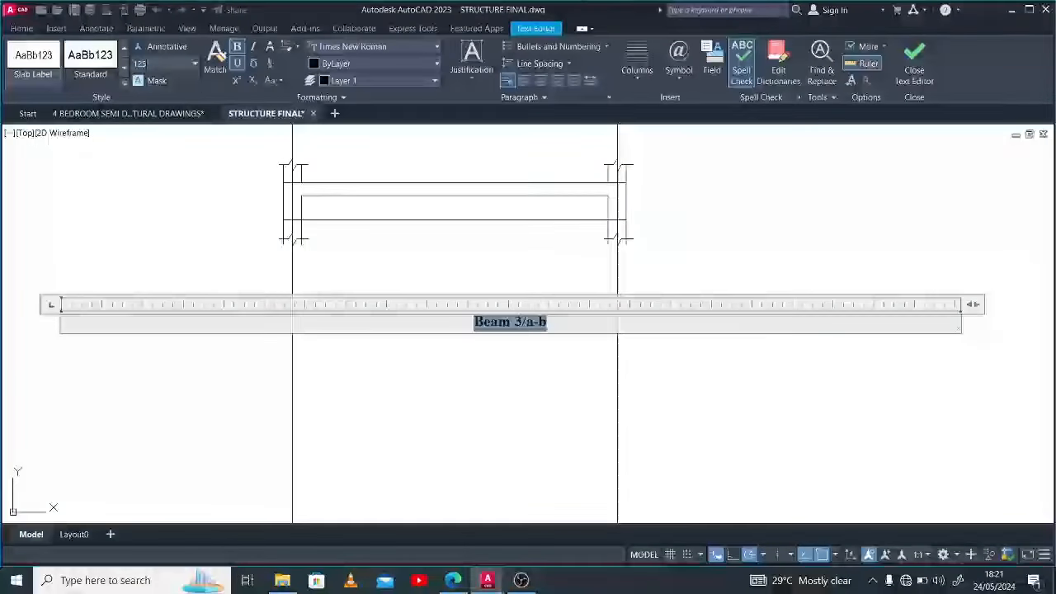
pyautogui.click(914, 62)
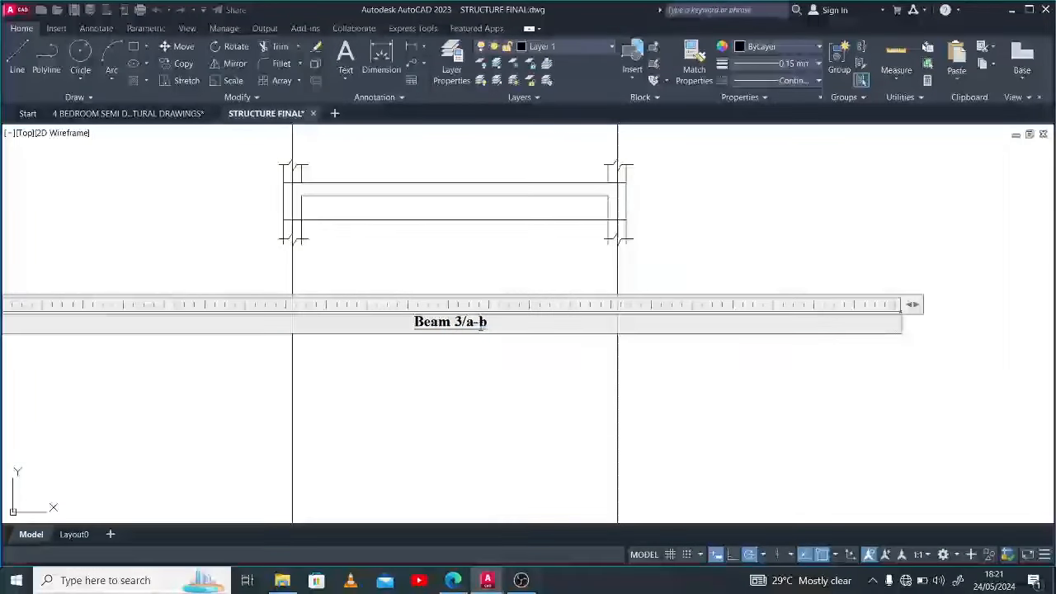
pyautogui.doubleClick(450, 322)
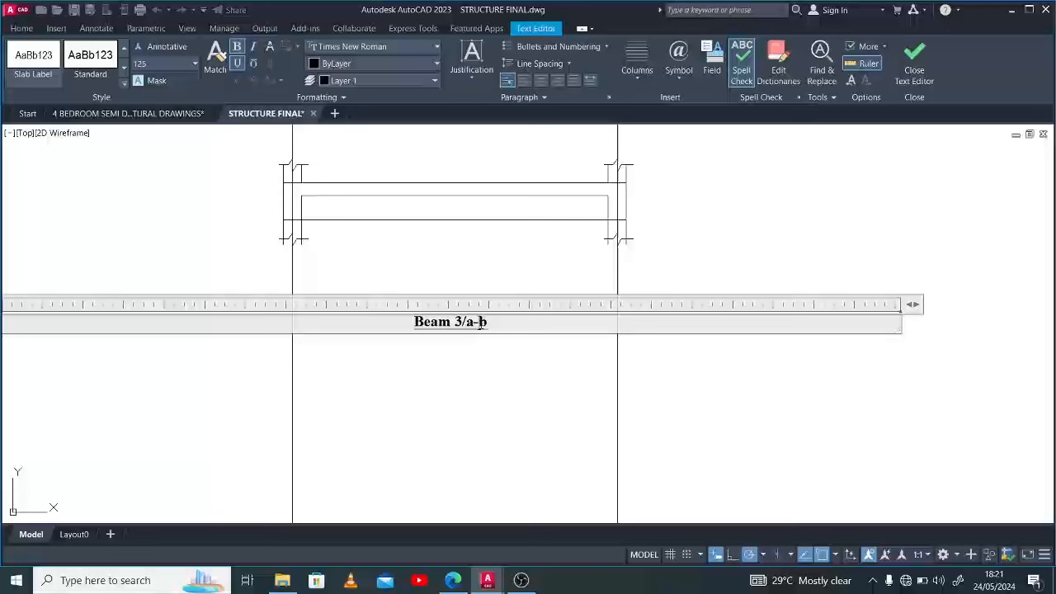
pyautogui.write('B')
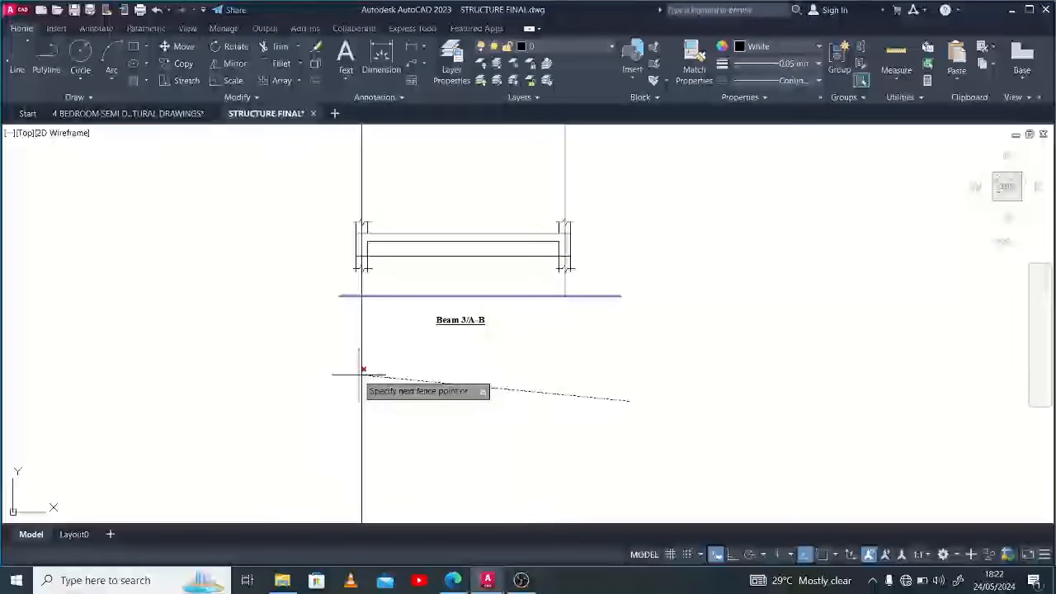
# Fence-trim the column line ends hanging below the Beam 3/A-B elevation
pyautogui.click(499, 295)
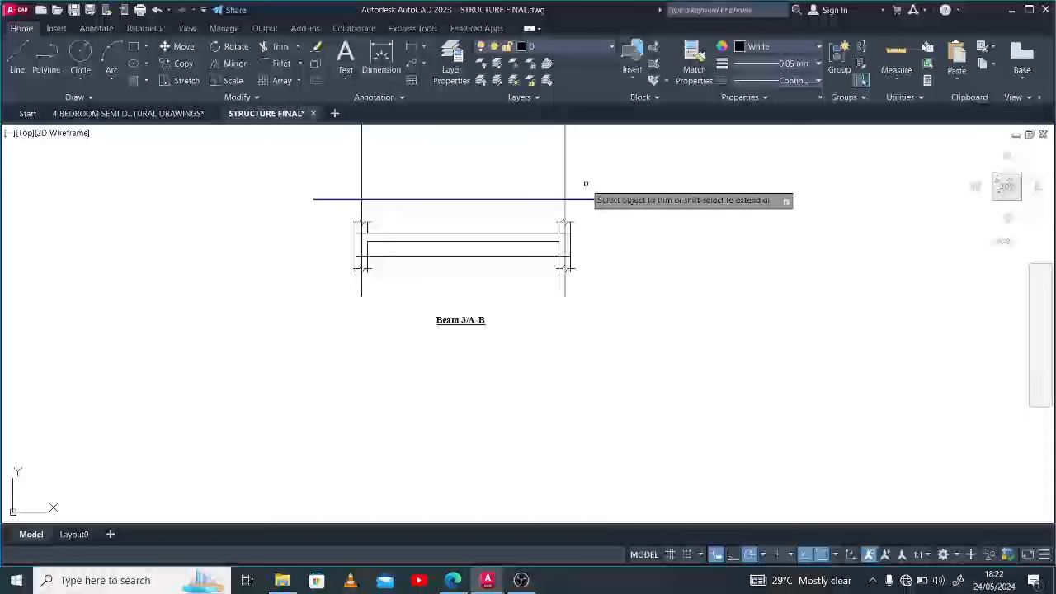
pyautogui.click(454, 199)
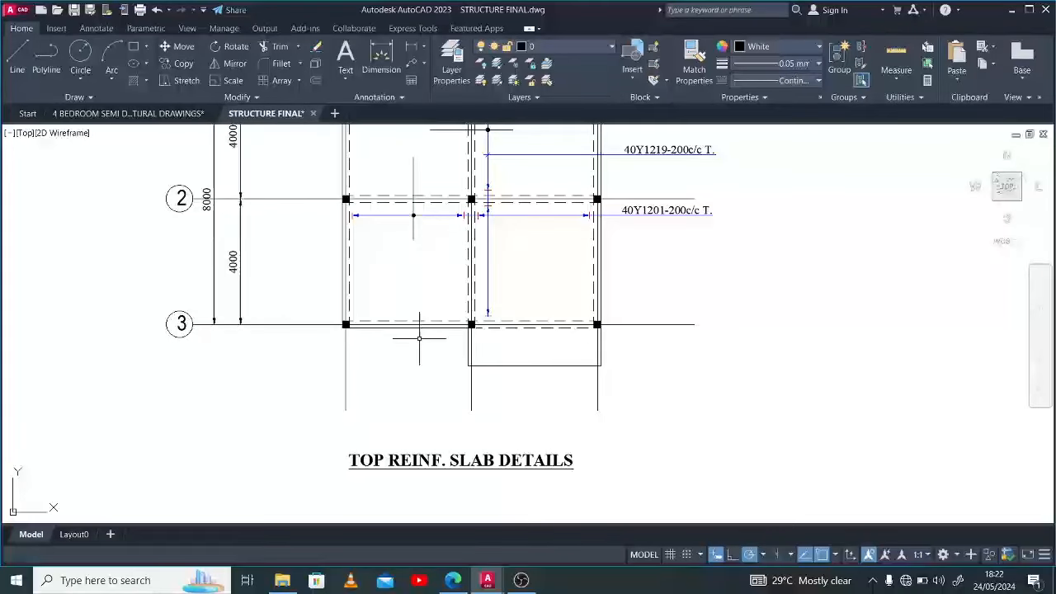
pyautogui.scroll(-3)
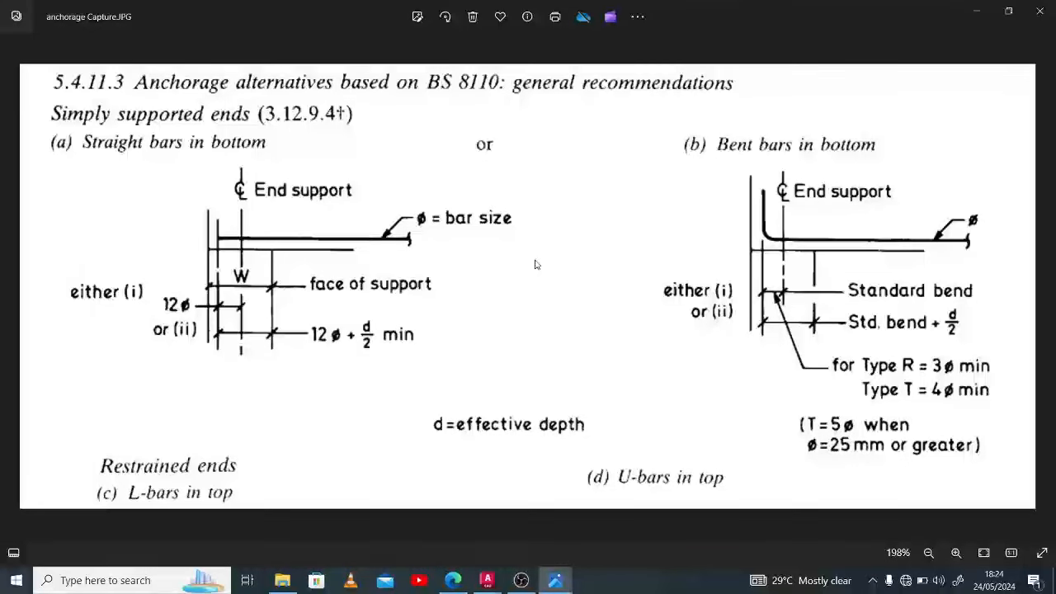
pyautogui.moveTo(471, 320)
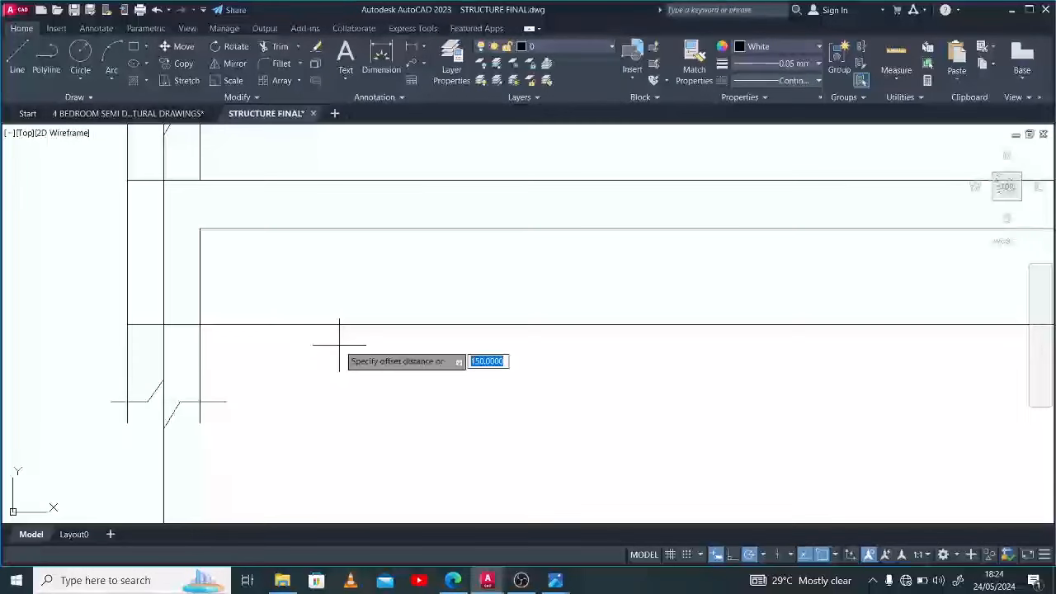
# Offset the beam's bottom line by 2 and give the new bar line 0.05 mm lineweight
pyautogui.write('2')
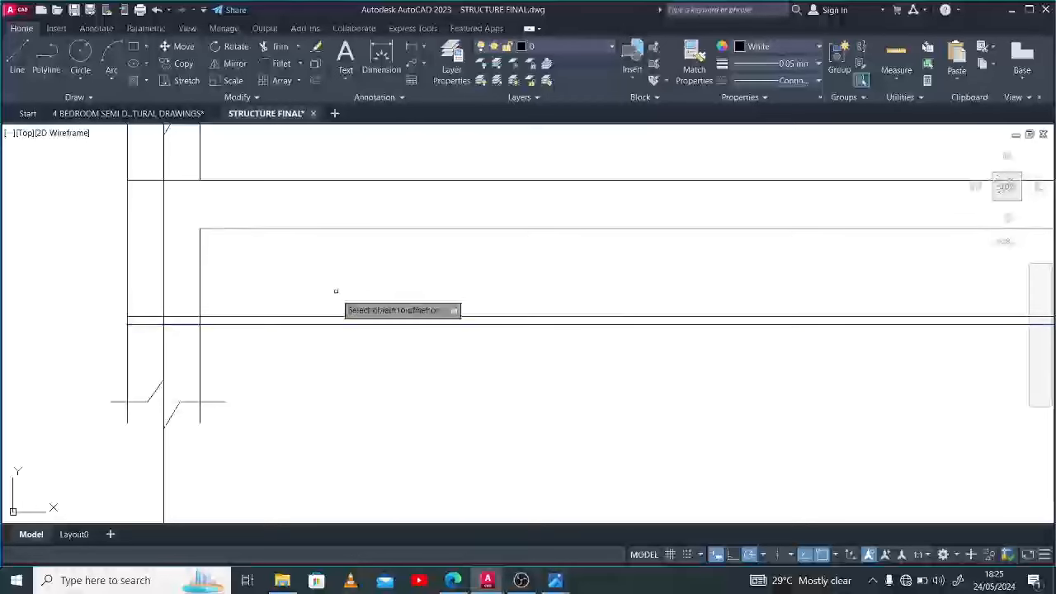
pyautogui.click(495, 317)
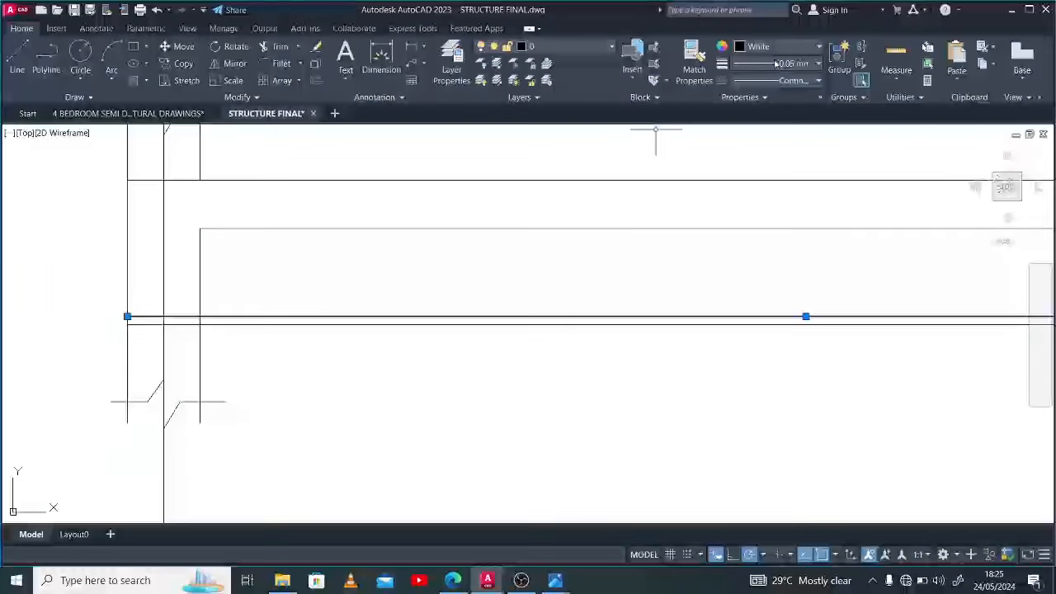
pyautogui.click(817, 47)
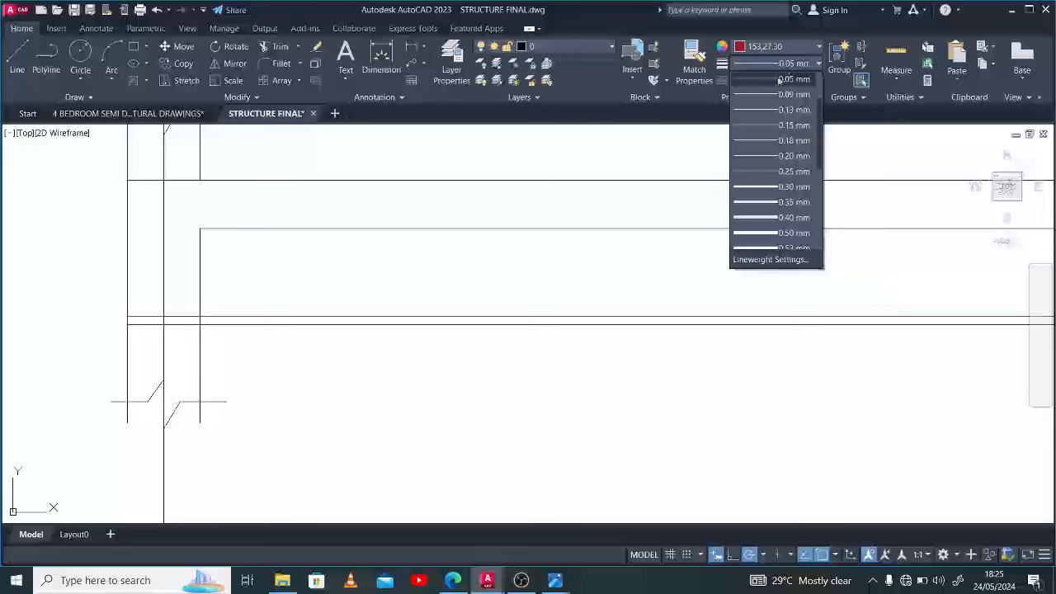
pyautogui.click(792, 186)
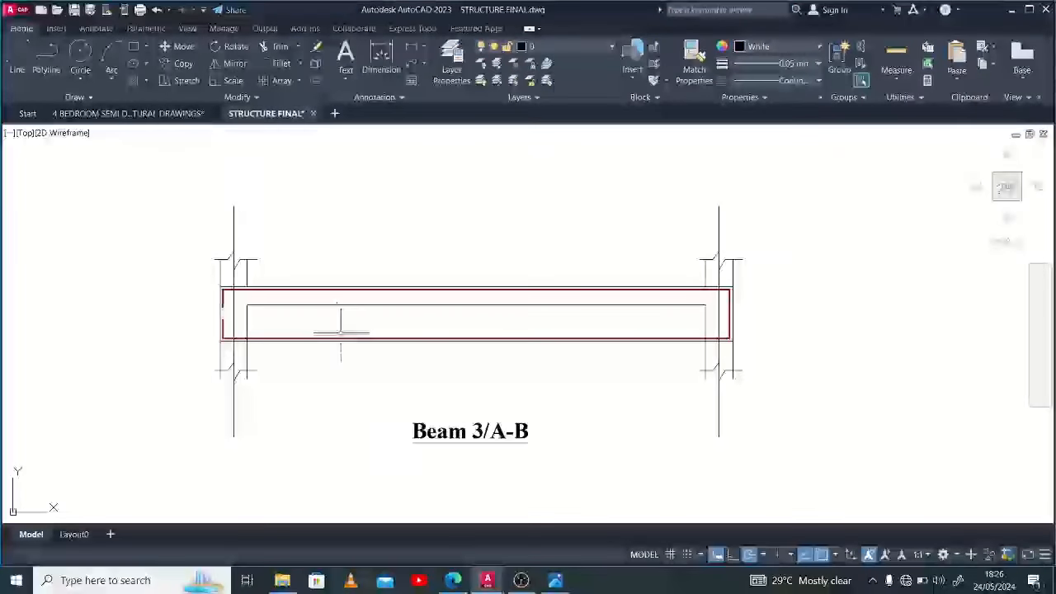
pyautogui.moveTo(800, 293)
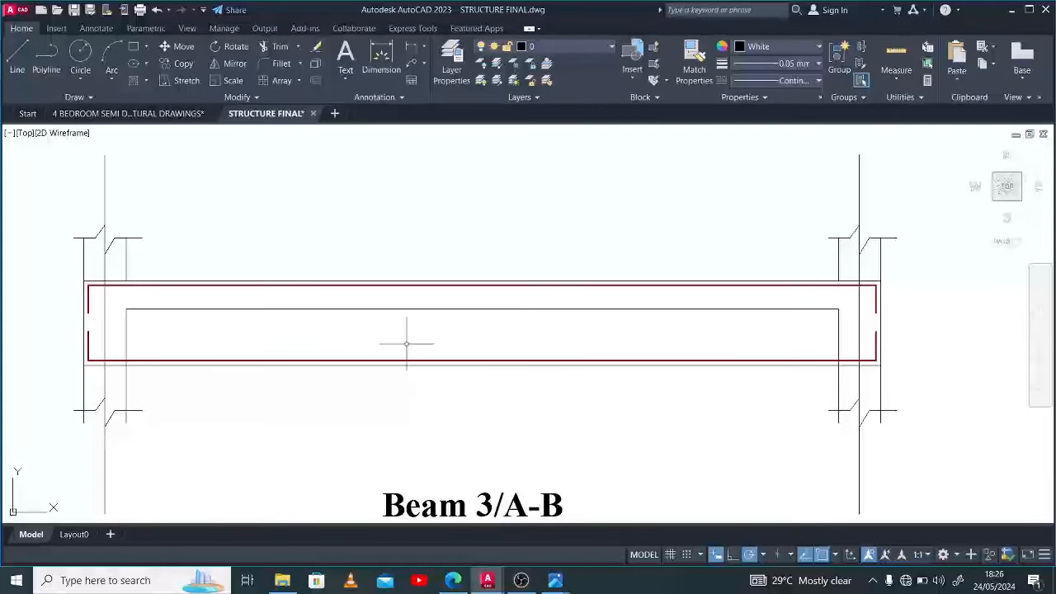
pyautogui.moveTo(502, 411)
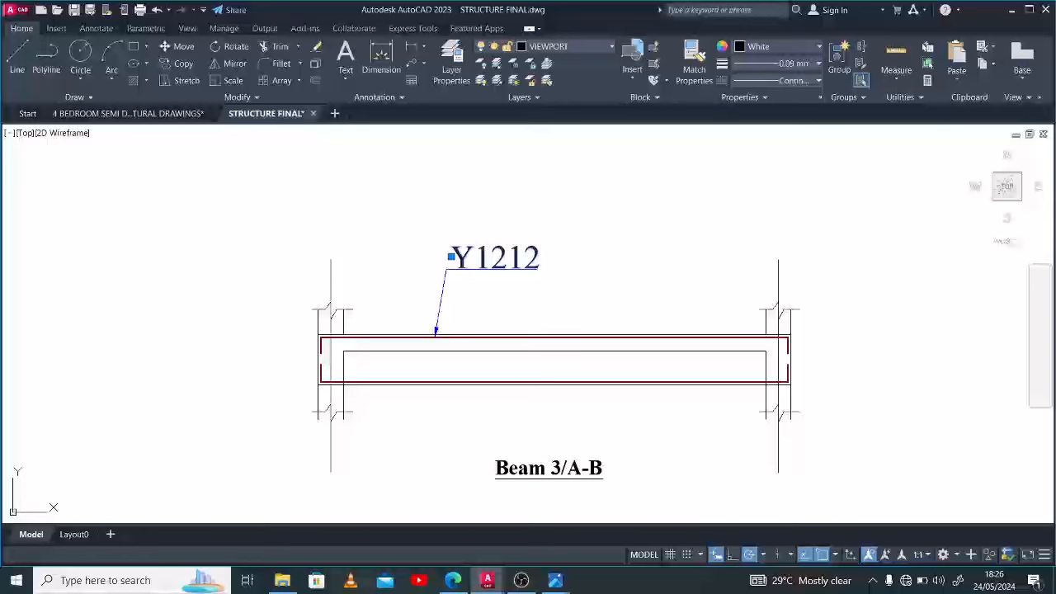
# Edit the Y1212 top-bar callout text to read 3Y1601
pyautogui.doubleClick(492, 257)
pyautogui.write('3')
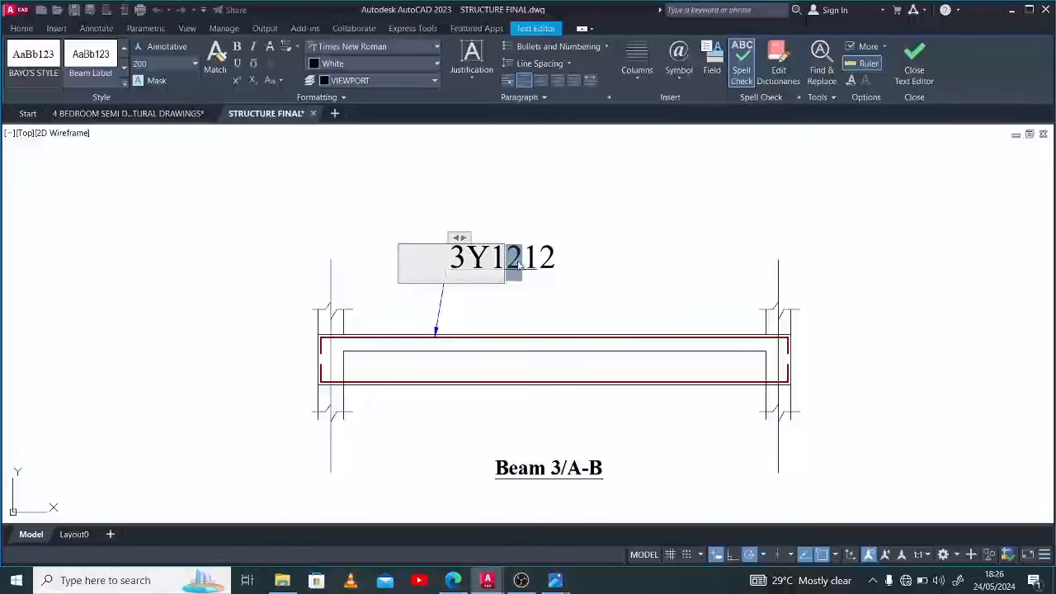
pyautogui.write('60')
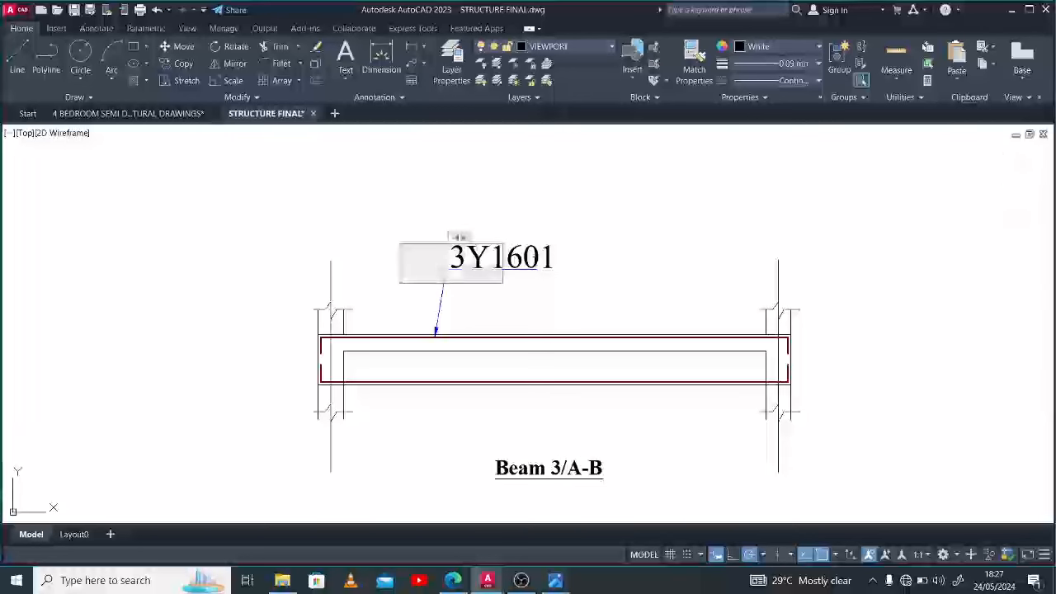
pyautogui.doubleClick(500, 257)
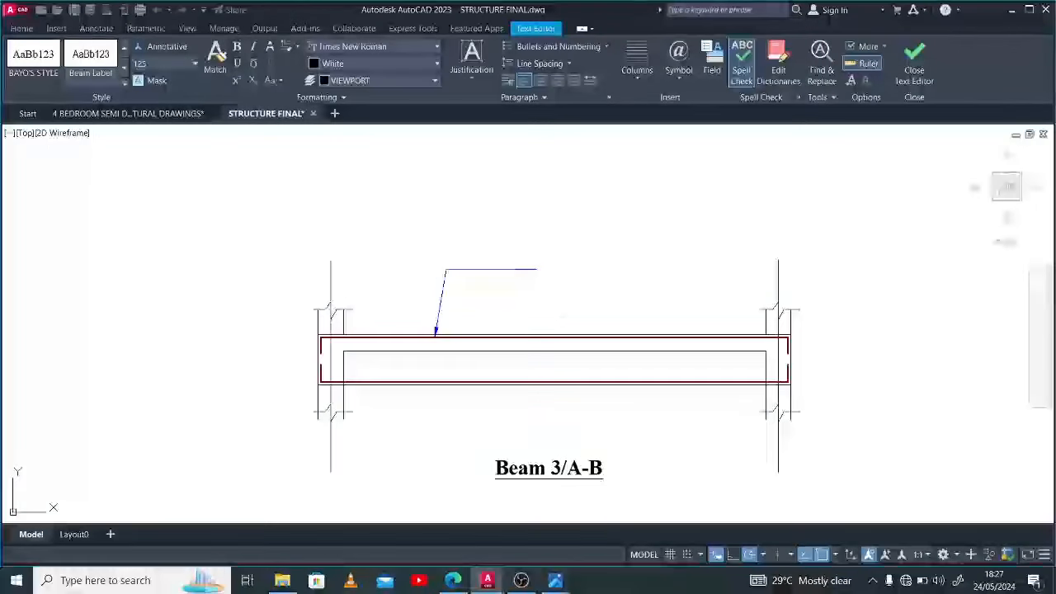
pyautogui.click(914, 62)
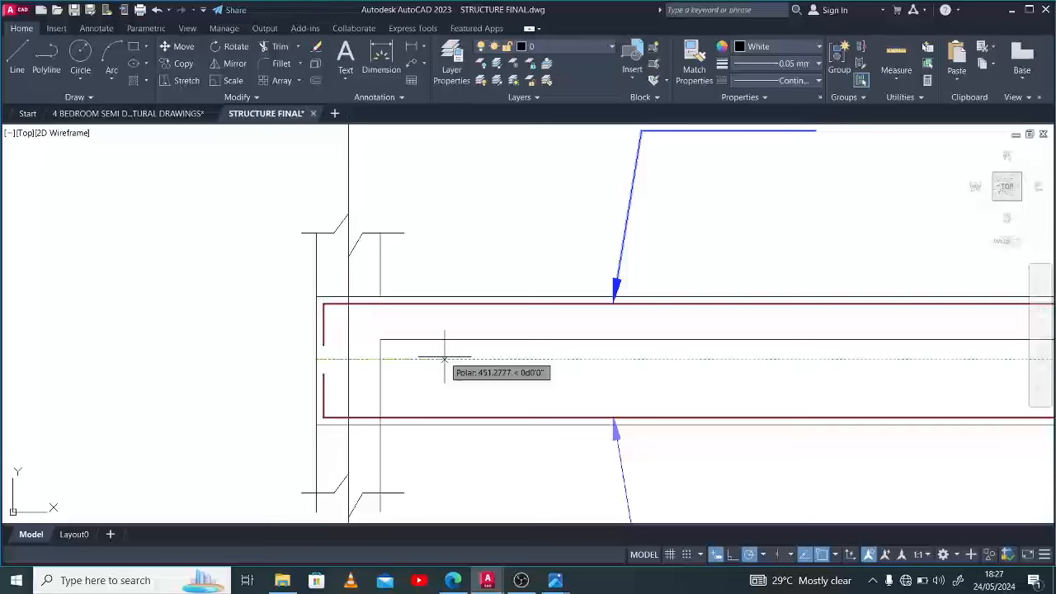
# Reposition the bar with MOVE using a 50 displacement
pyautogui.scroll(-3)
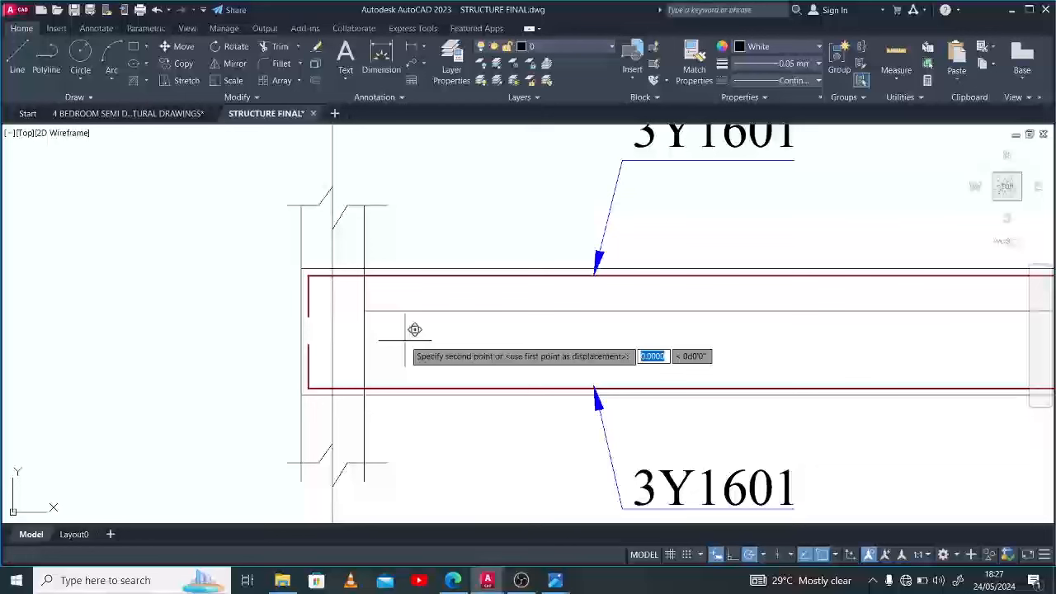
pyautogui.write('50')
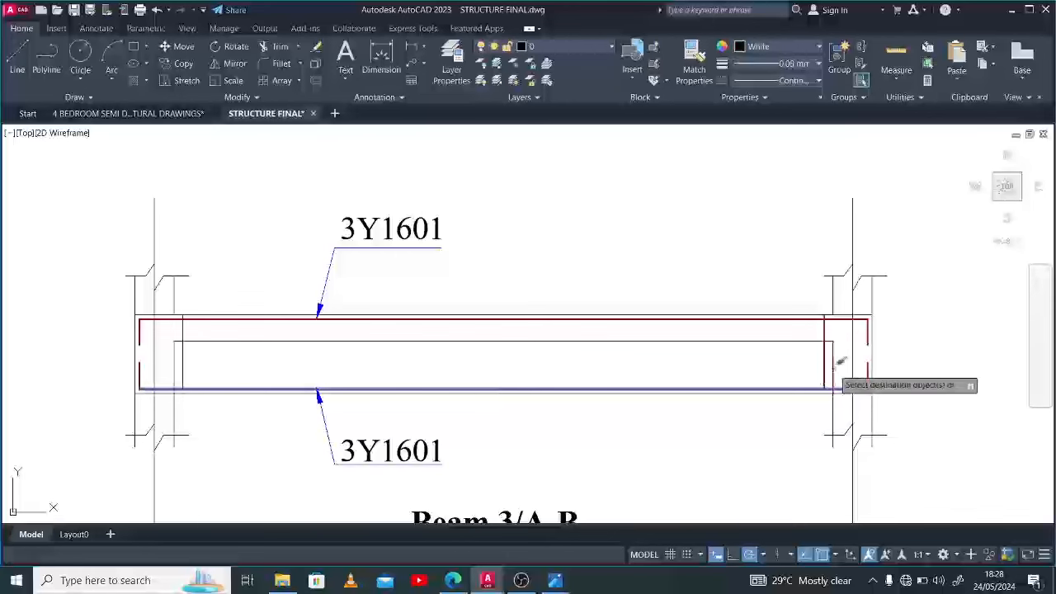
pyautogui.moveTo(184, 353)
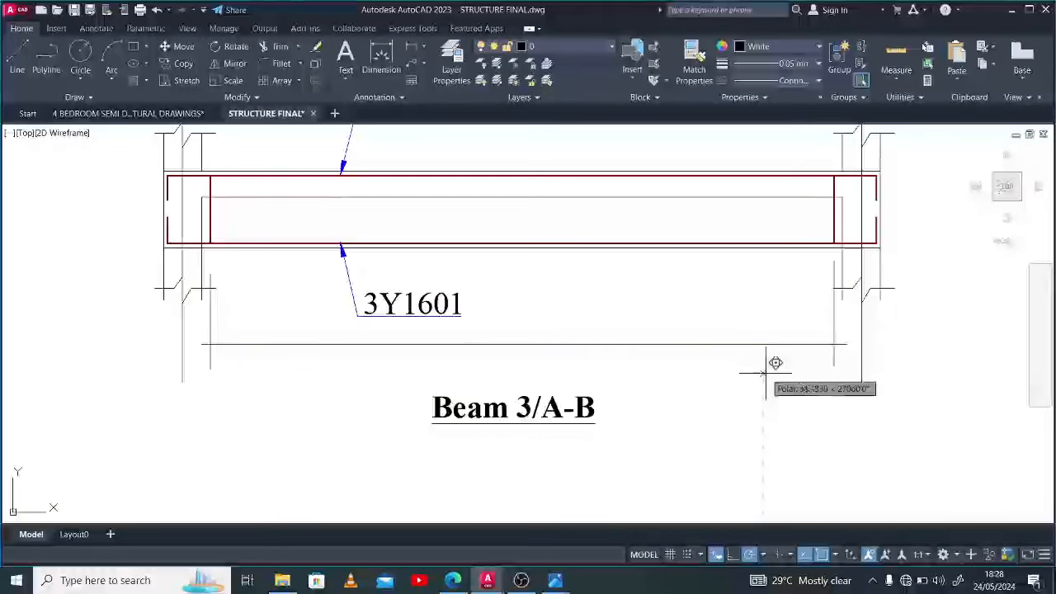
# Finish the long line beneath the beam, spanning between the end links
pyautogui.click(412, 303)
pyautogui.write('3675')
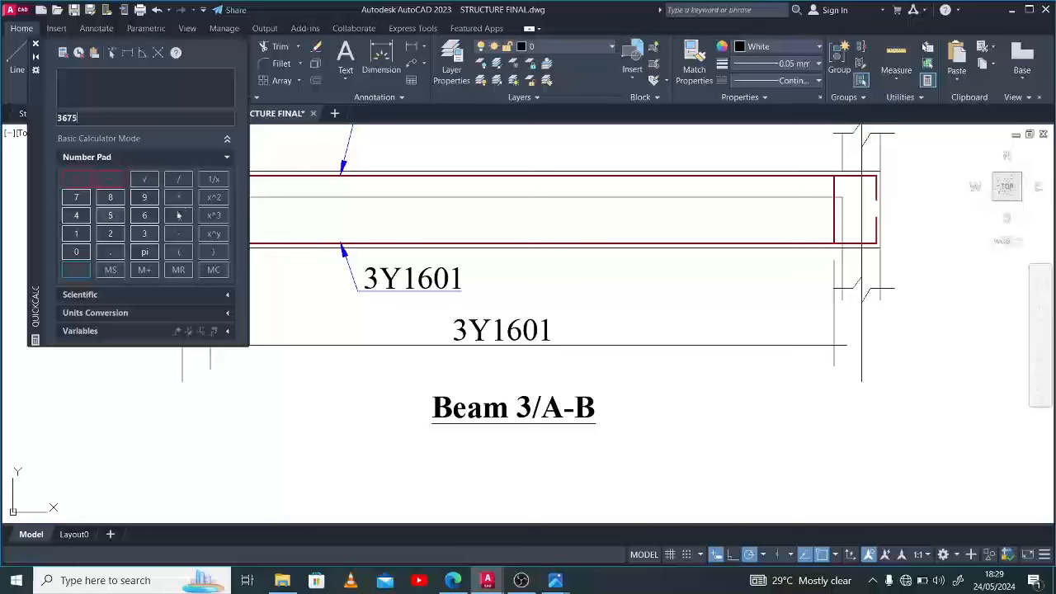
# Calculate the 3675 span in QuickCalc to work out the link count
pyautogui.click(178, 179)
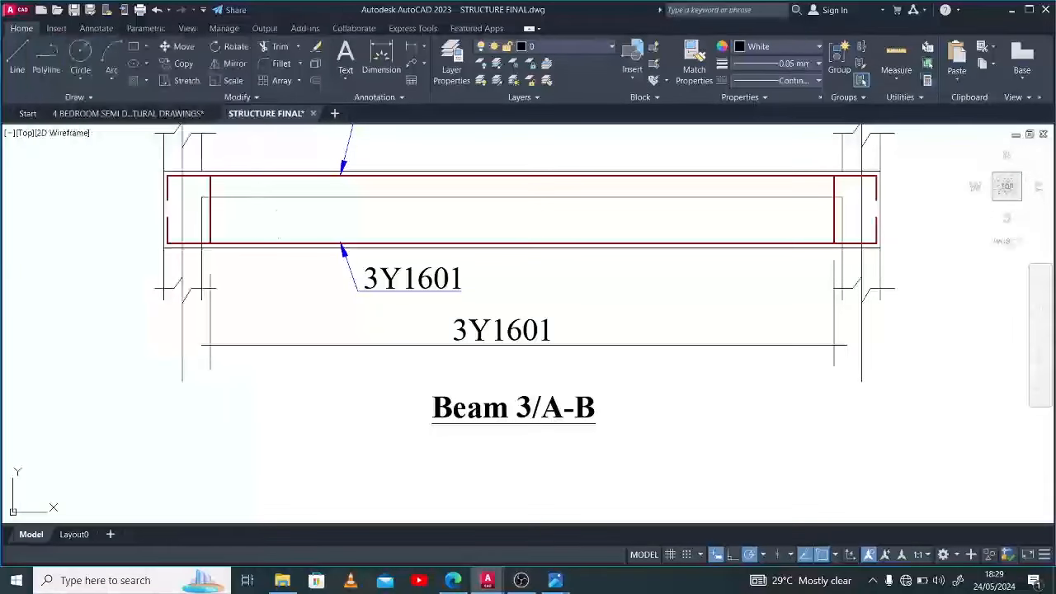
# Edit the copied 3Y1601 label beneath the beam to read '26Y1001-150c/c links'
pyautogui.click(501, 330)
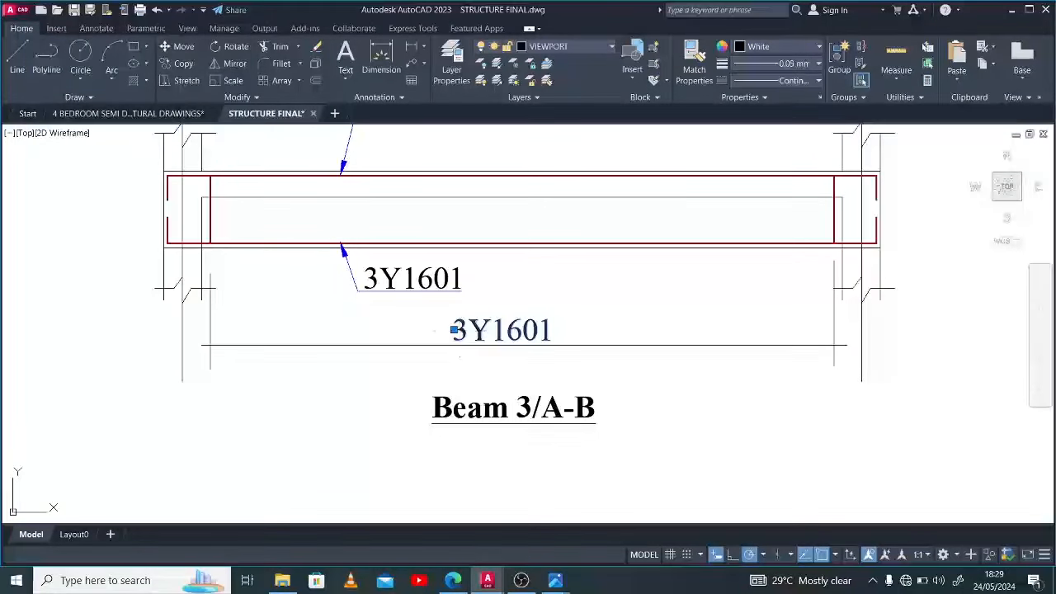
pyautogui.doubleClick(501, 330)
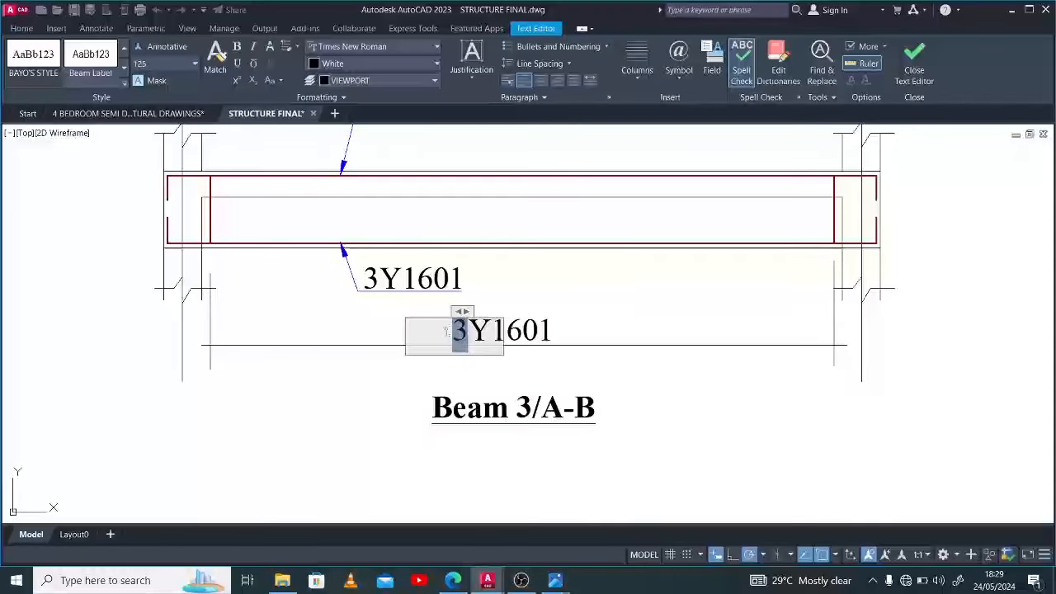
pyautogui.write('26')
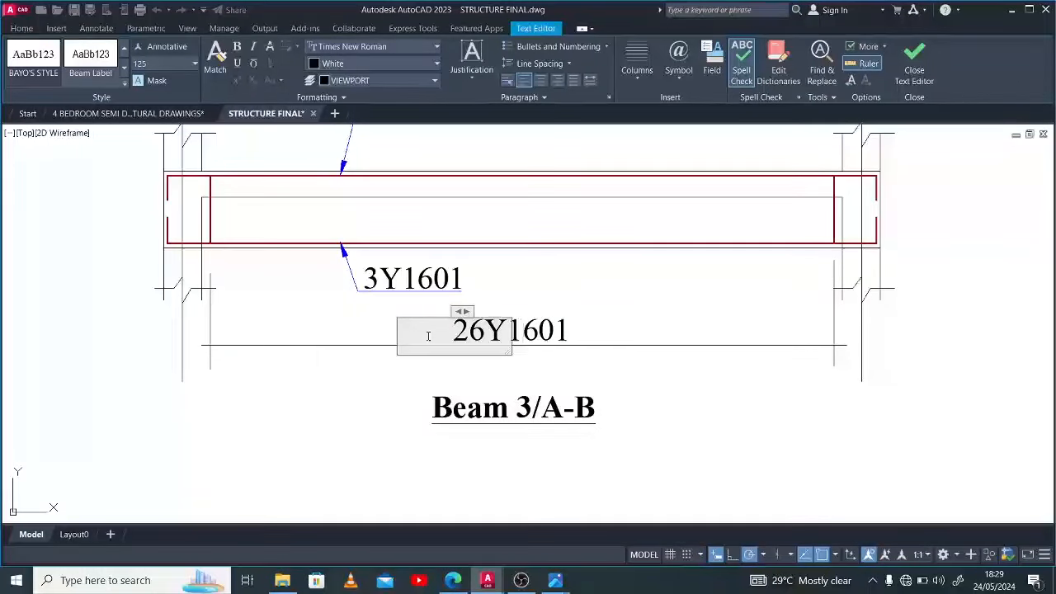
pyautogui.write('0')
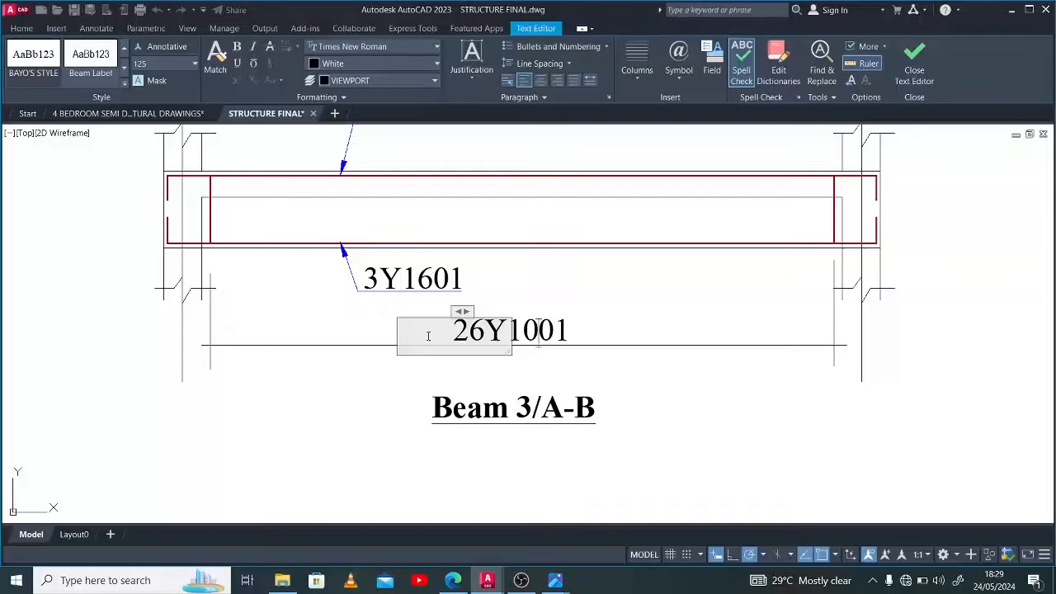
pyautogui.write('-')
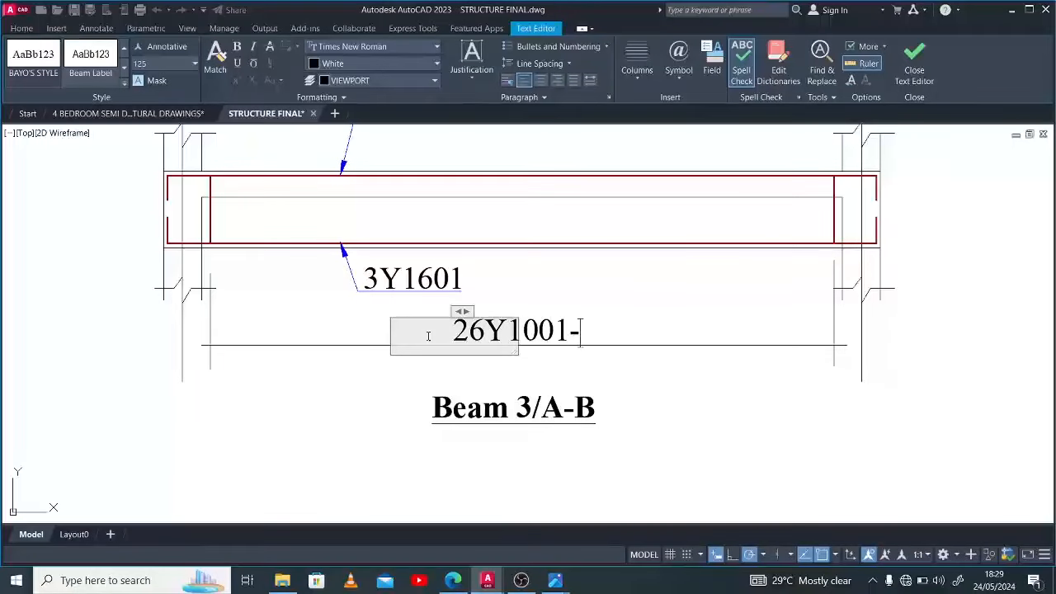
pyautogui.write('150')
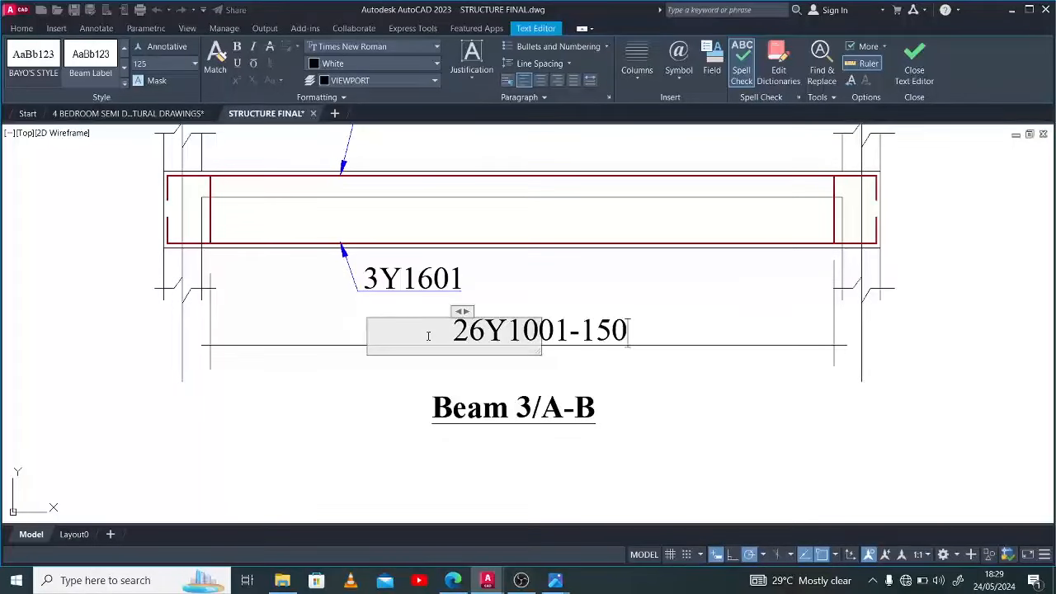
pyautogui.write('c/c')
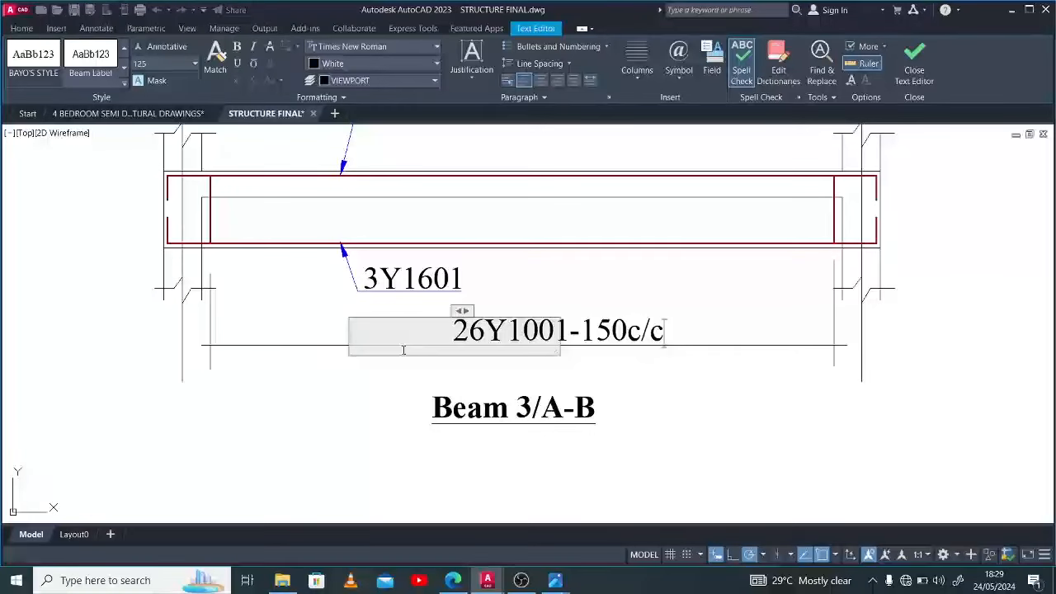
pyautogui.write('links')
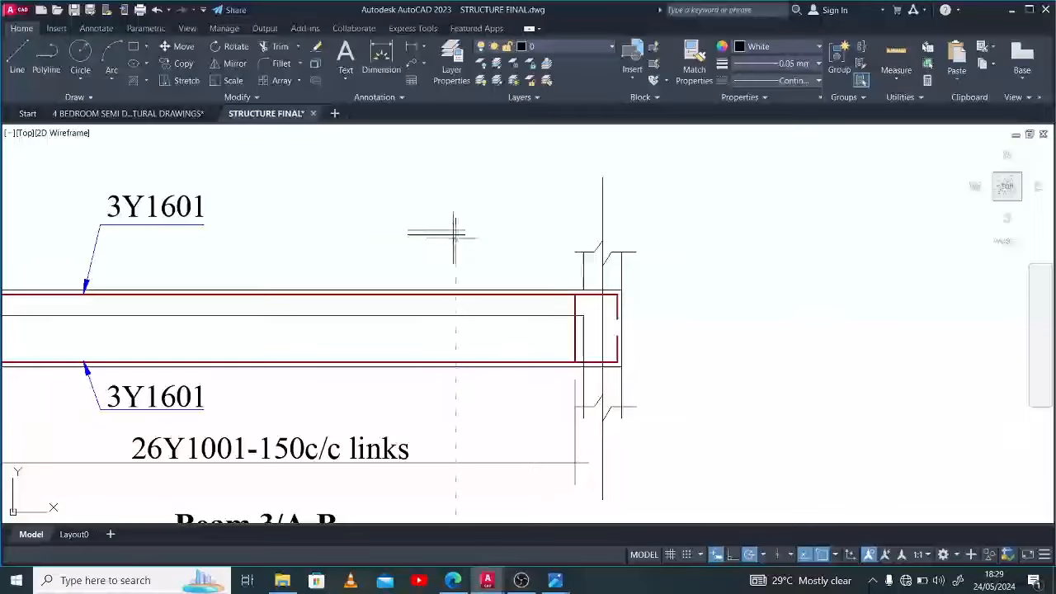
# Place a section marker beside the beam and edit its callout text to '1'
pyautogui.click(437, 232)
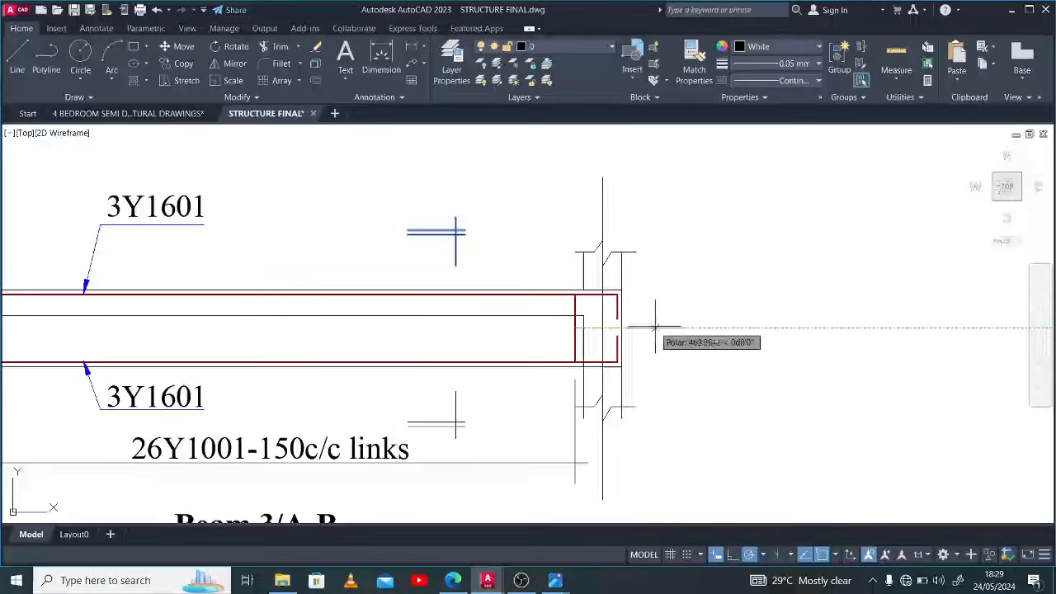
pyautogui.scroll(-3)
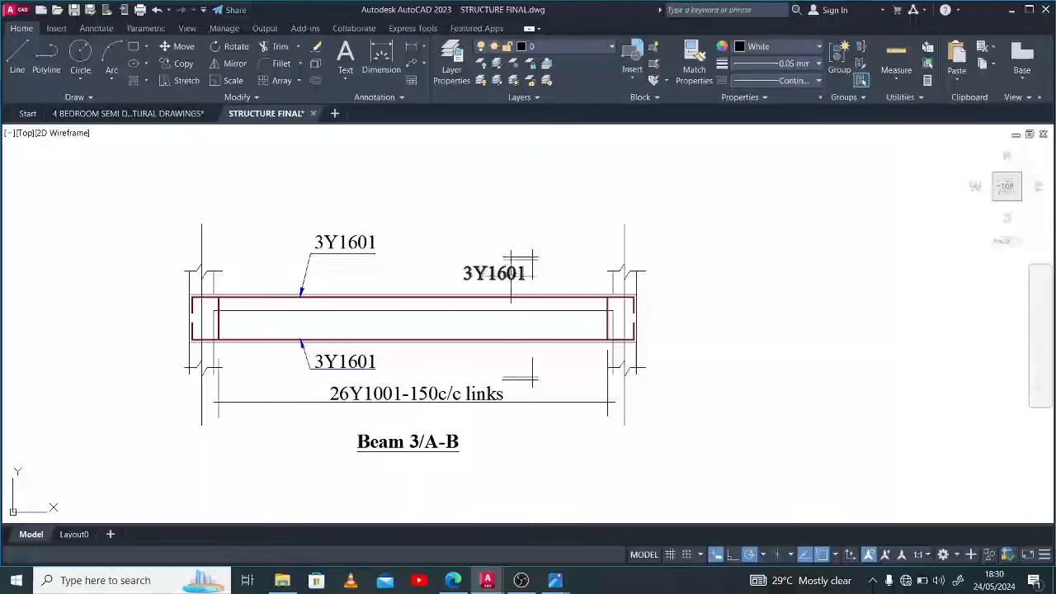
pyautogui.doubleClick(493, 273)
pyautogui.write('1')
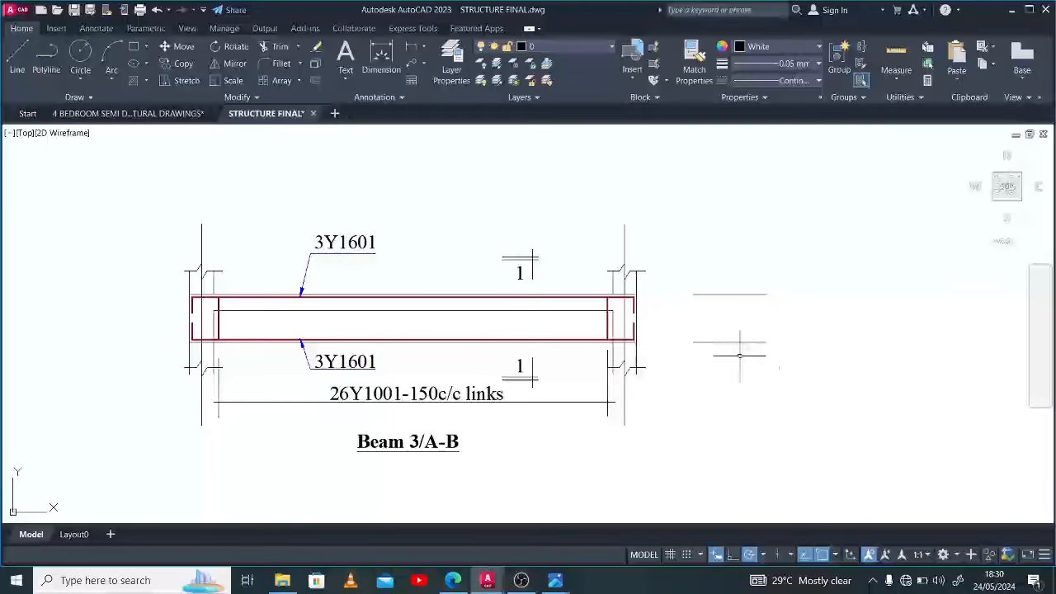
pyautogui.moveTo(705, 392)
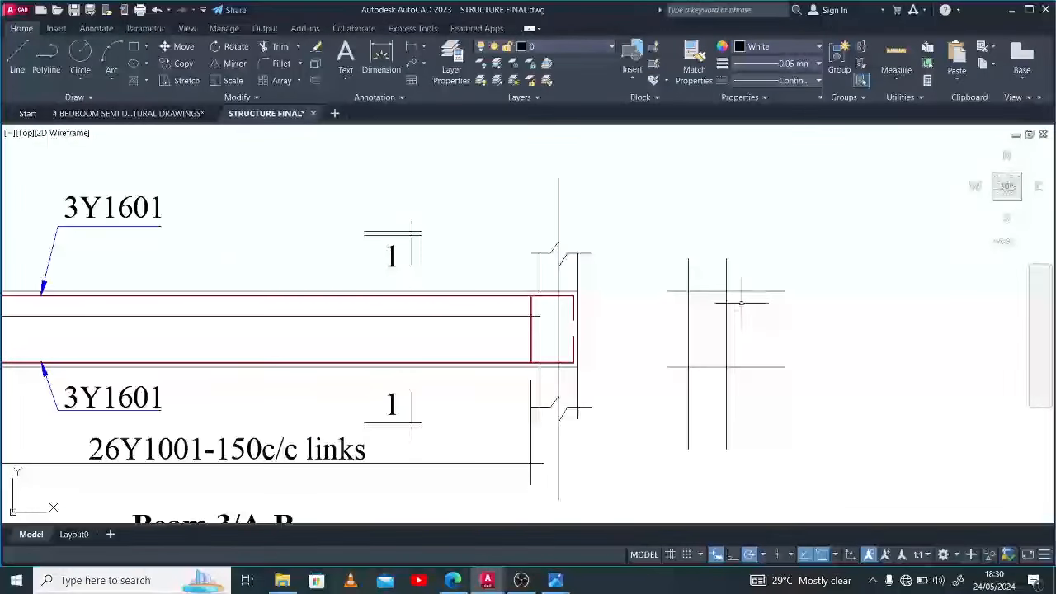
# Draw a line of the beam cross-section outline beside the elevation
pyautogui.click(724, 290)
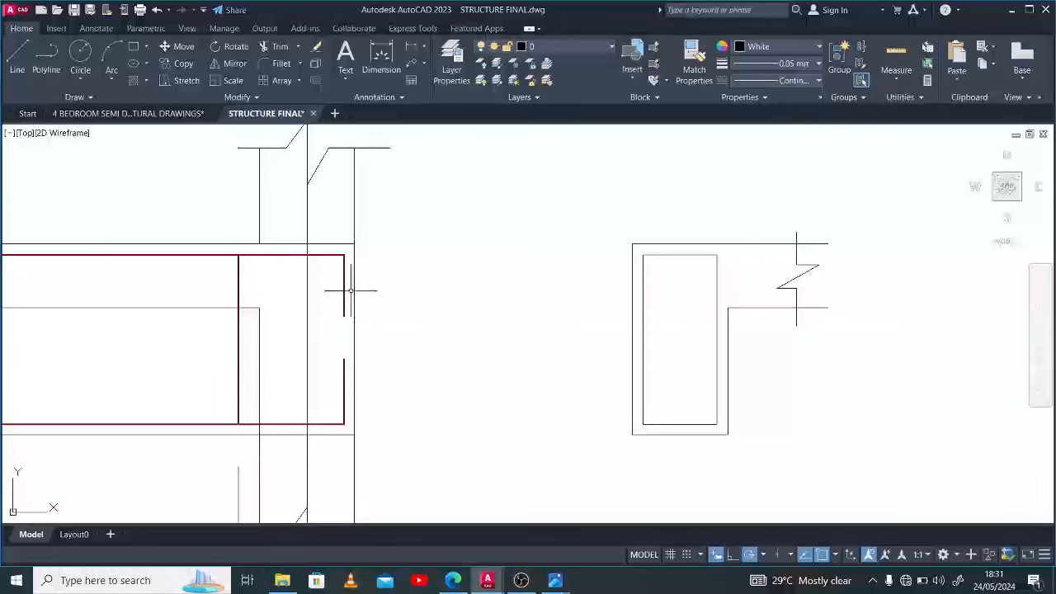
# Start drawing the link rectangle inside the cross-section outline
pyautogui.click(343, 285)
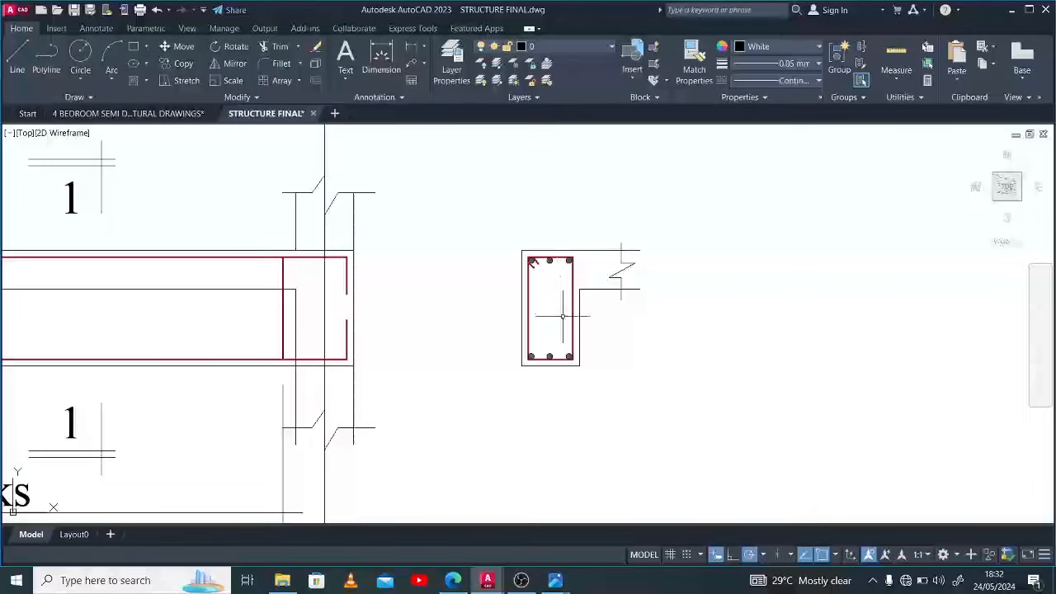
pyautogui.moveTo(492, 272)
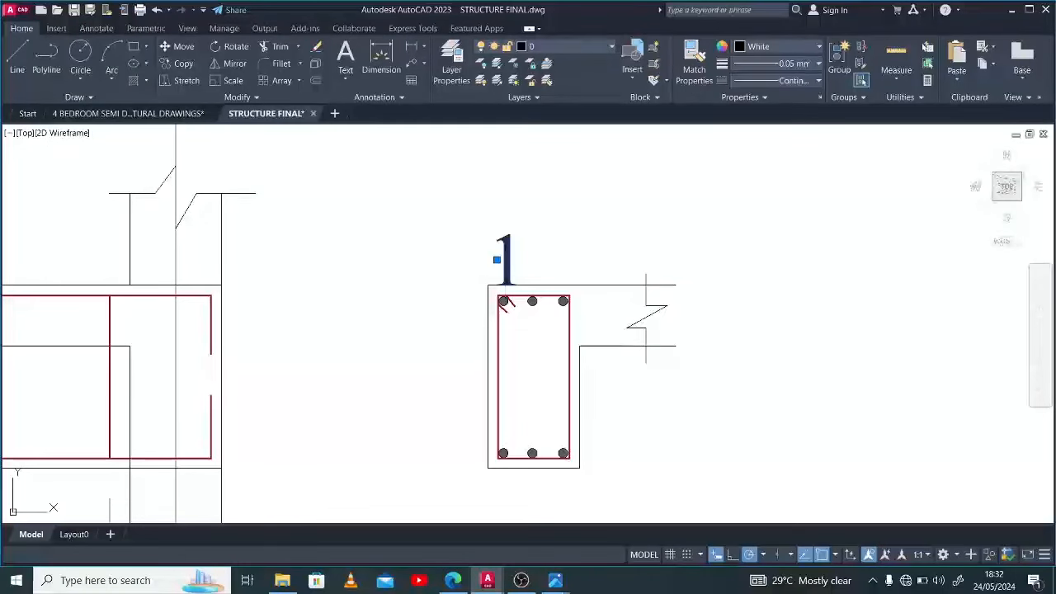
# Change the label above the first bar to '01' with a smaller text height
pyautogui.doubleClick(504, 256)
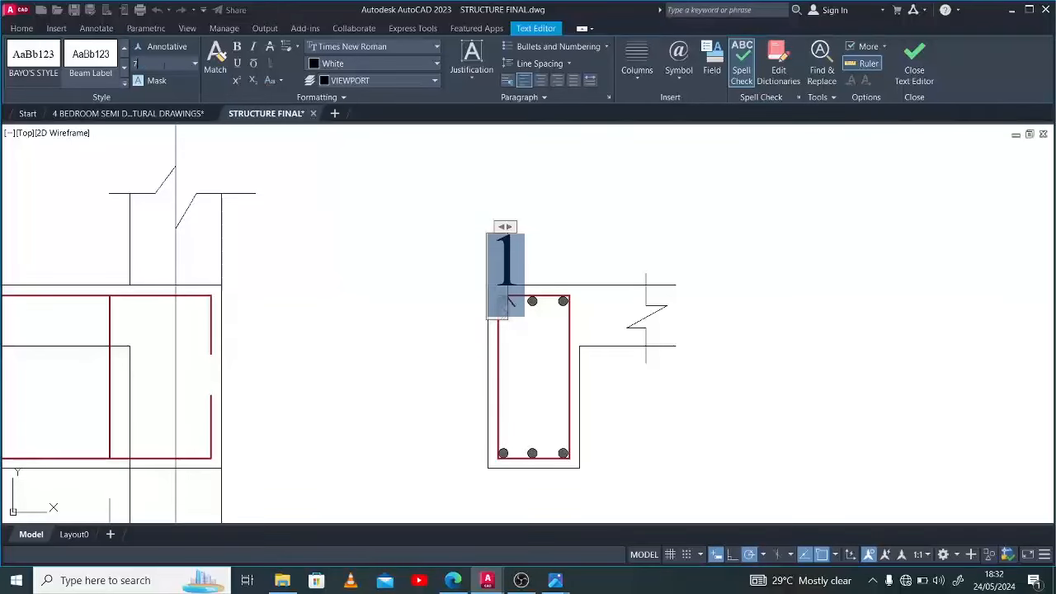
pyautogui.write('0')
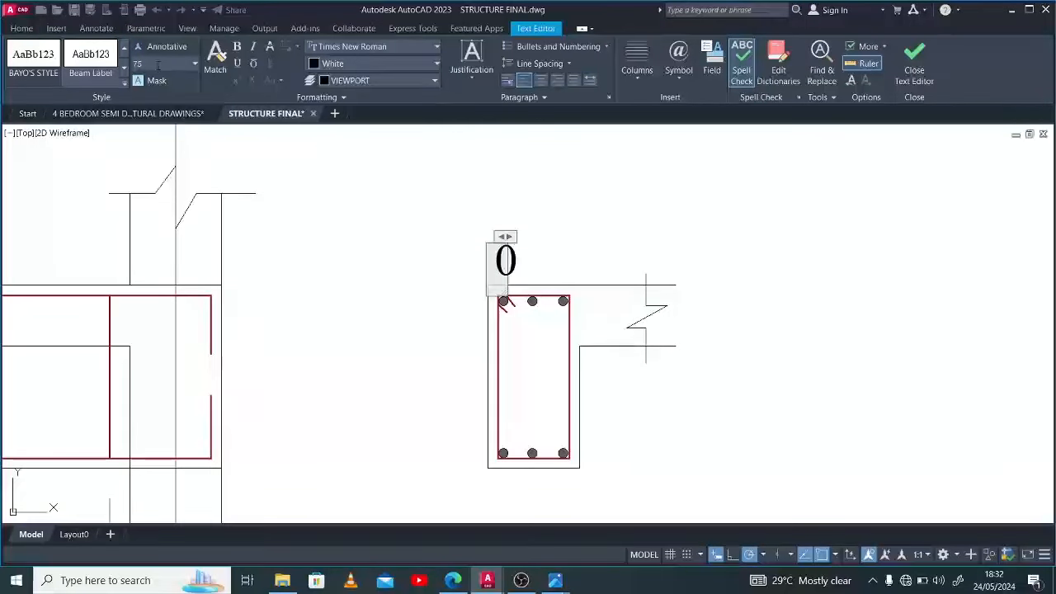
pyautogui.write('1')
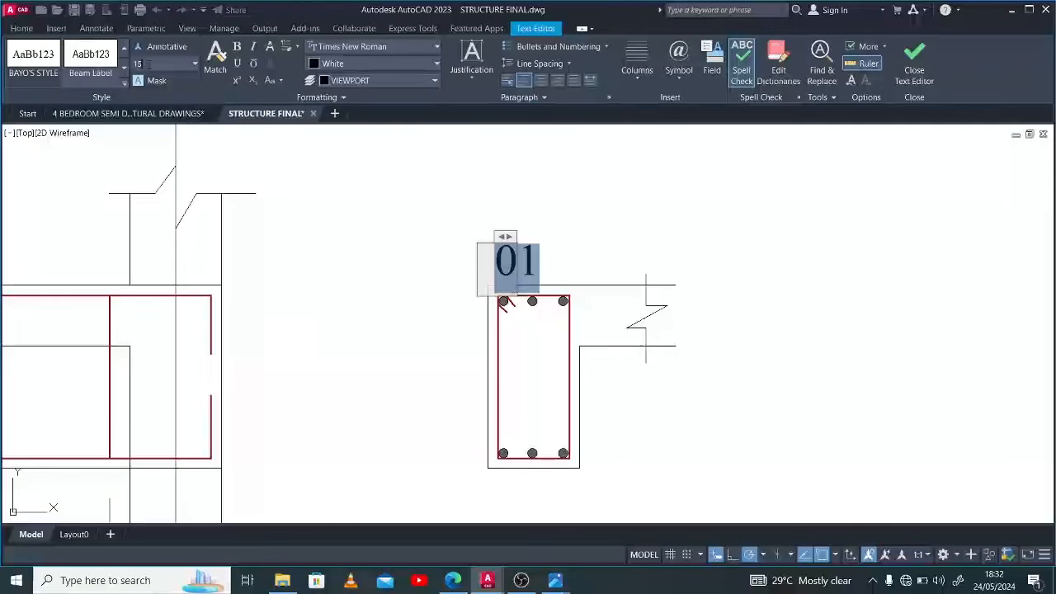
pyautogui.click(914, 62)
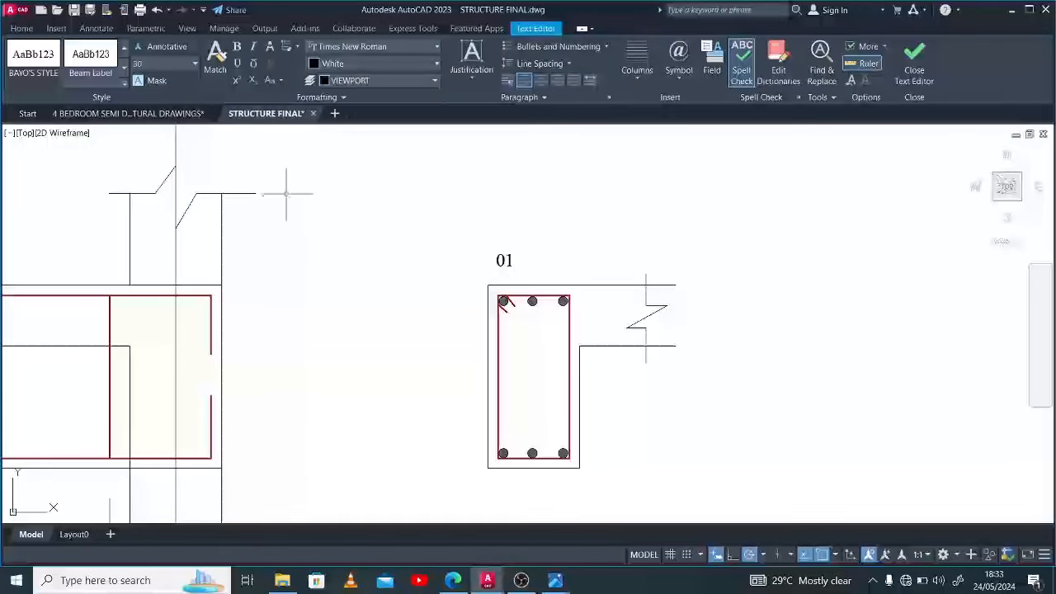
pyautogui.click(914, 62)
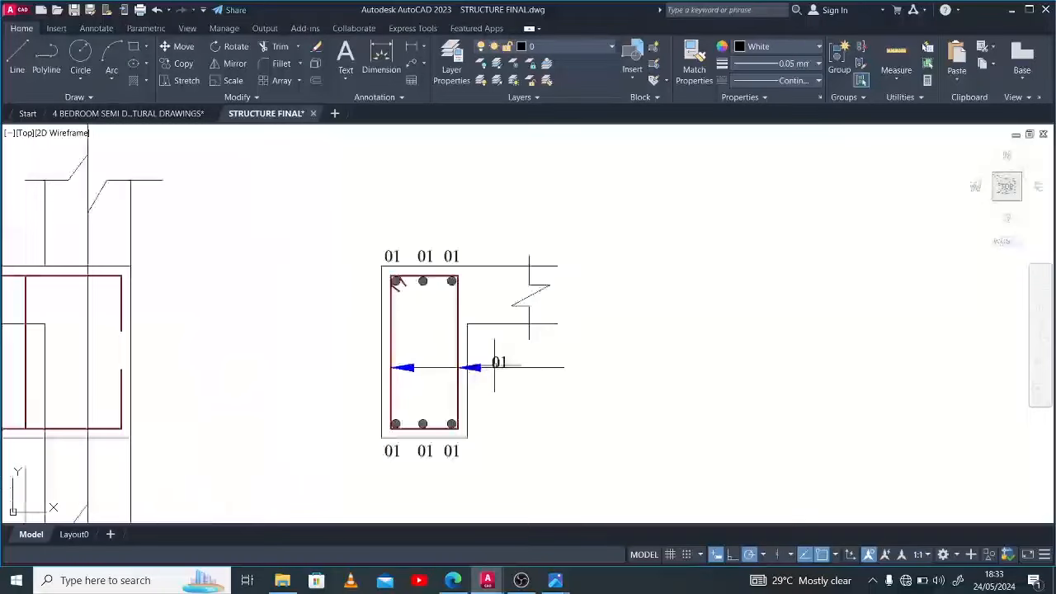
# Edit the link callout text beside the cross-section to read 'Y1001'
pyautogui.click(499, 363)
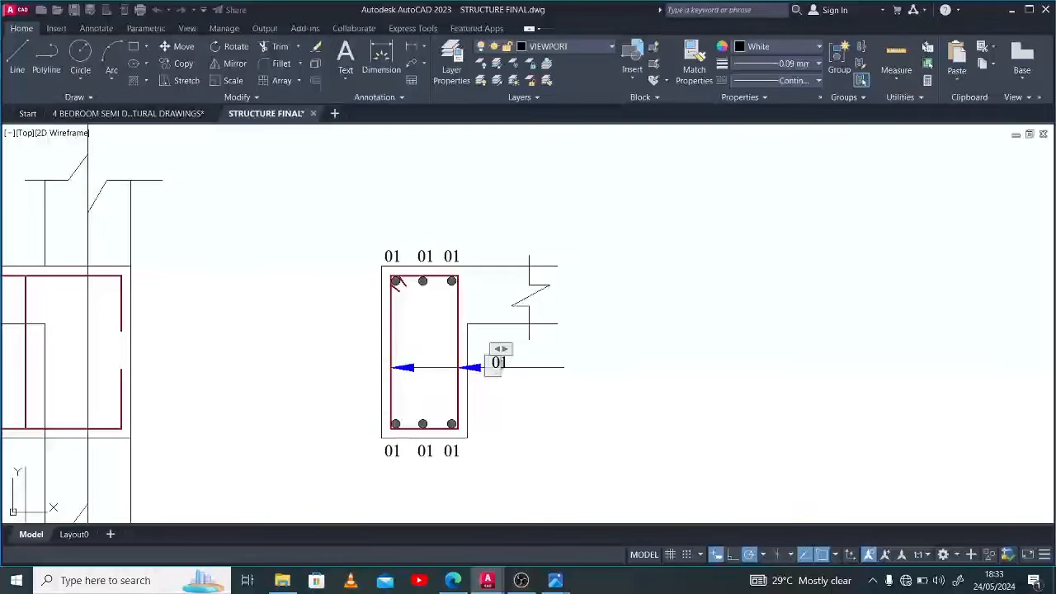
pyautogui.doubleClick(497, 363)
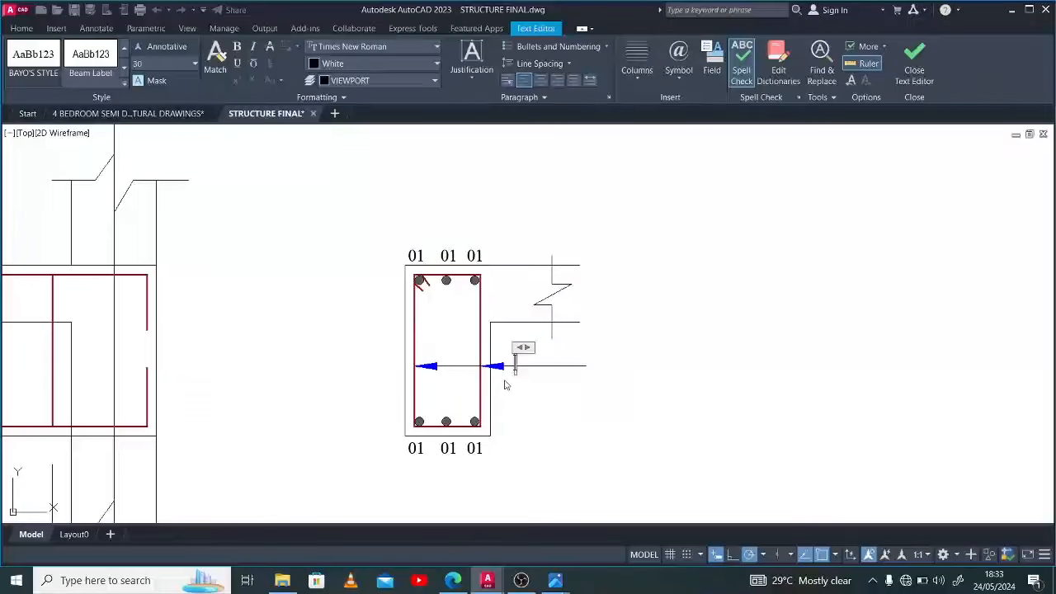
pyautogui.write('Y1001')
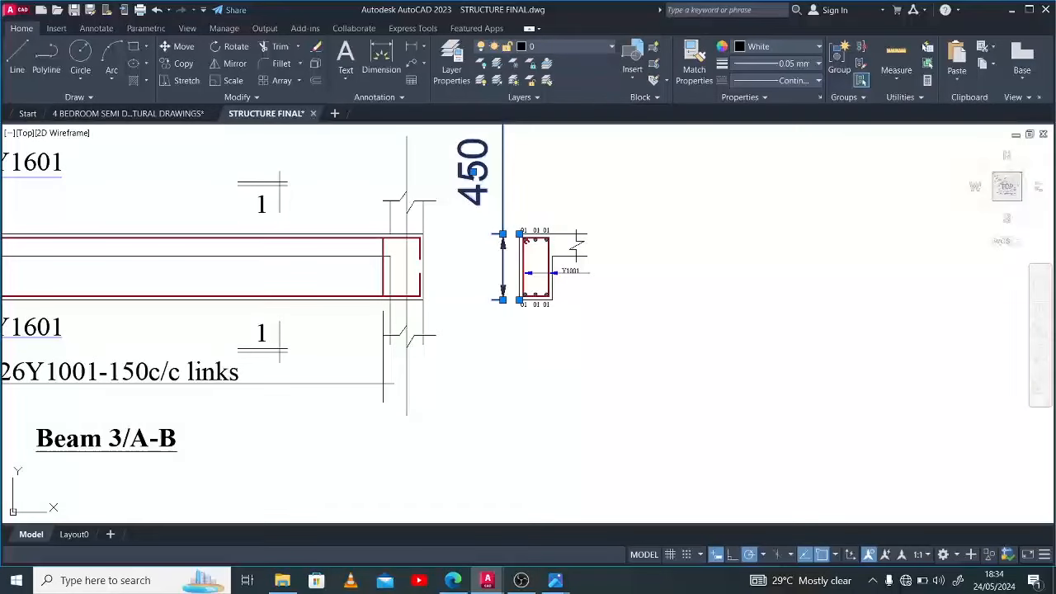
# Reduce the text height of the 450 depth dimension
pyautogui.doubleClick(473, 171)
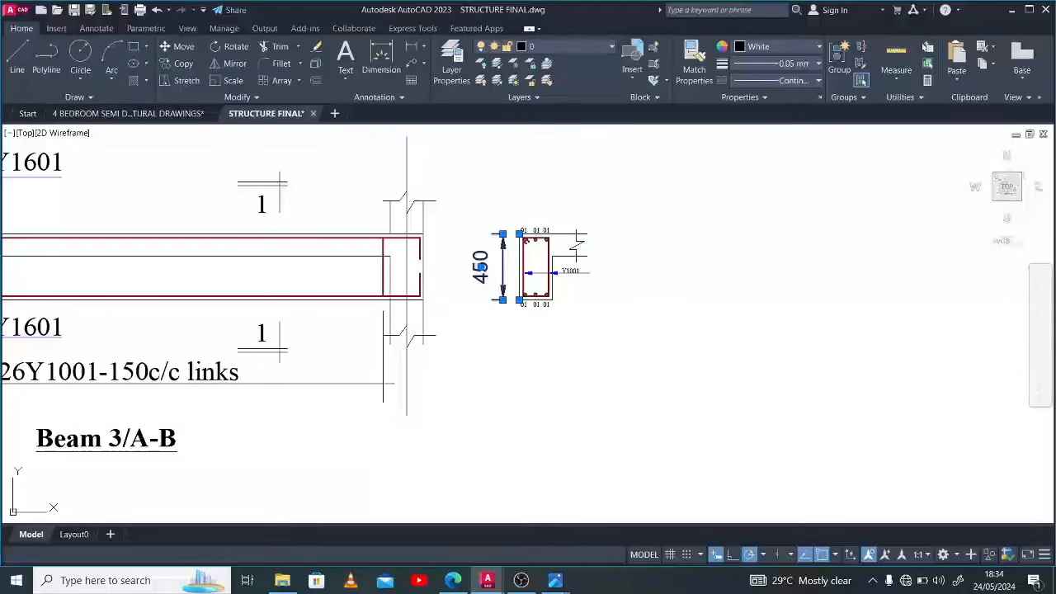
pyautogui.doubleClick(480, 267)
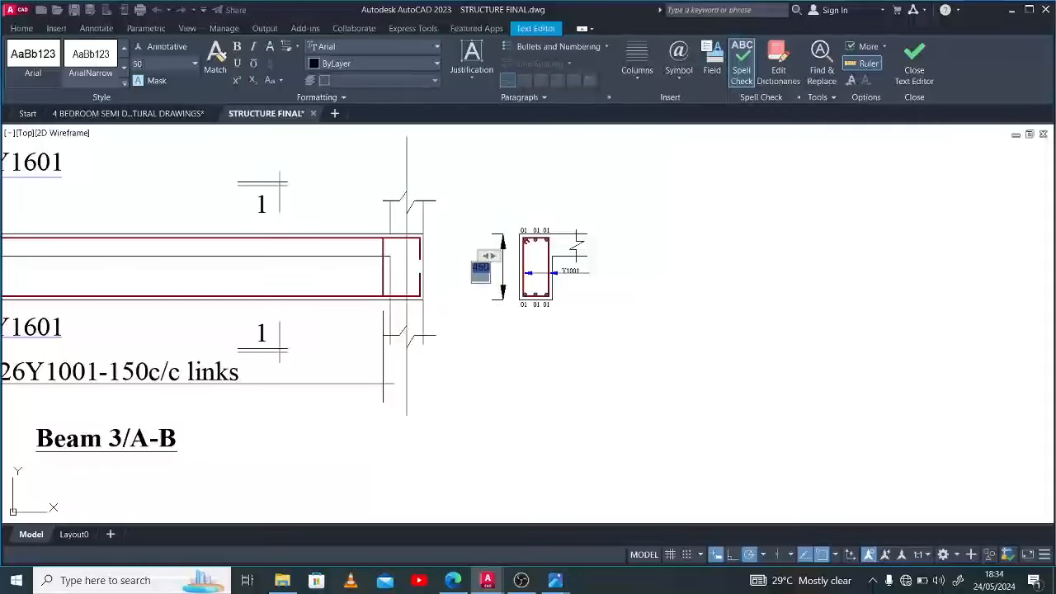
pyautogui.click(914, 62)
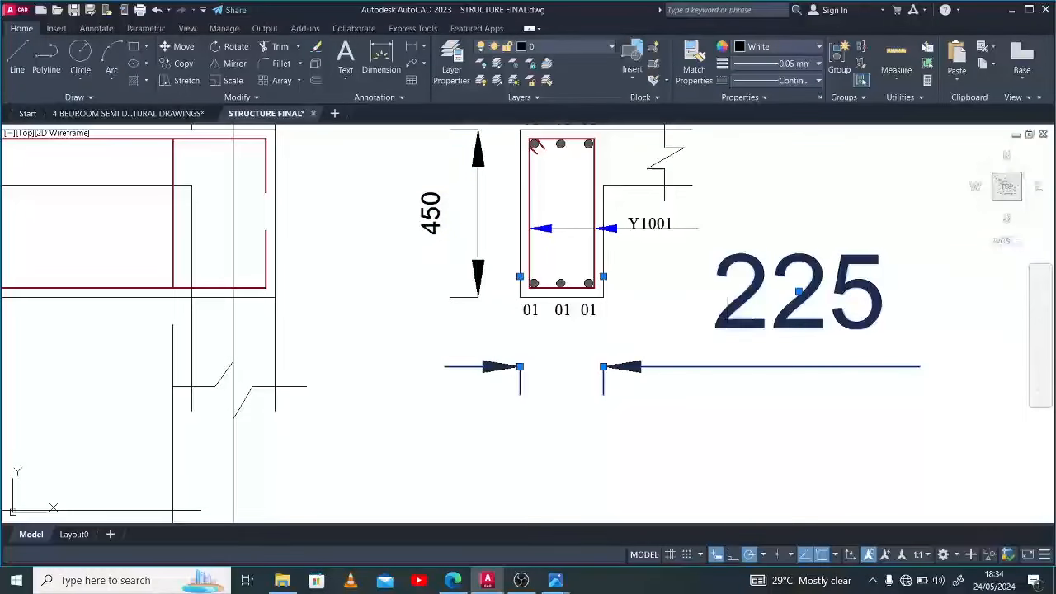
# Lower the 225 width dimension's text height to match the 450 dimension
pyautogui.doubleClick(796, 293)
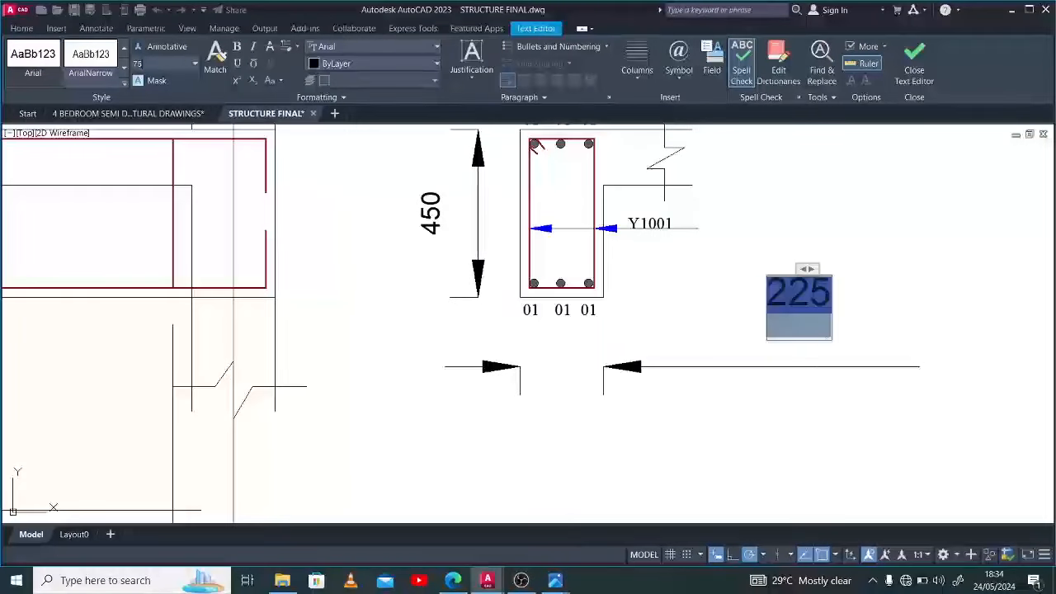
pyautogui.click(913, 62)
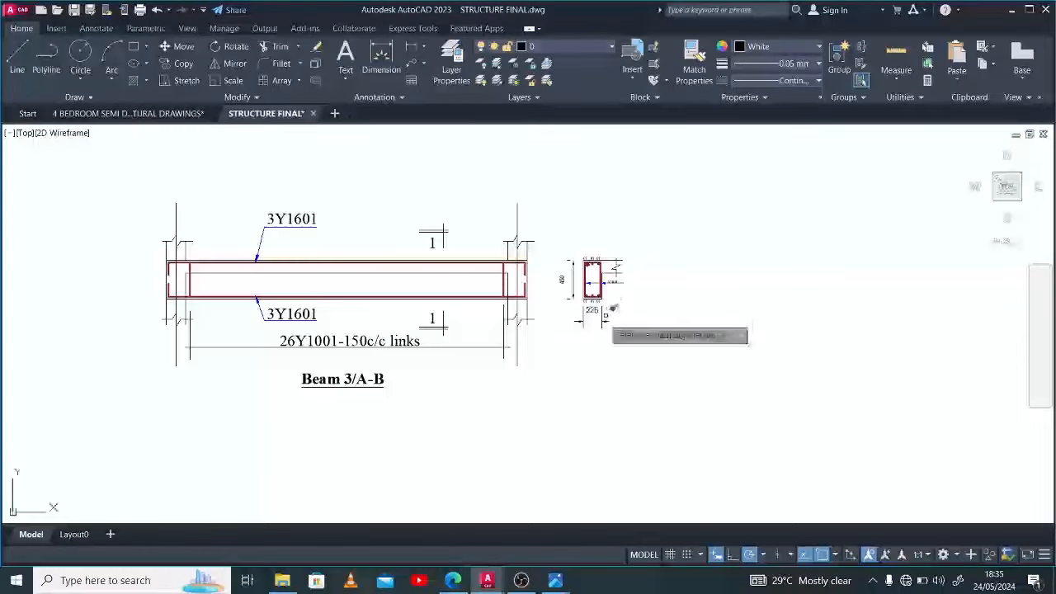
pyautogui.scroll(3)
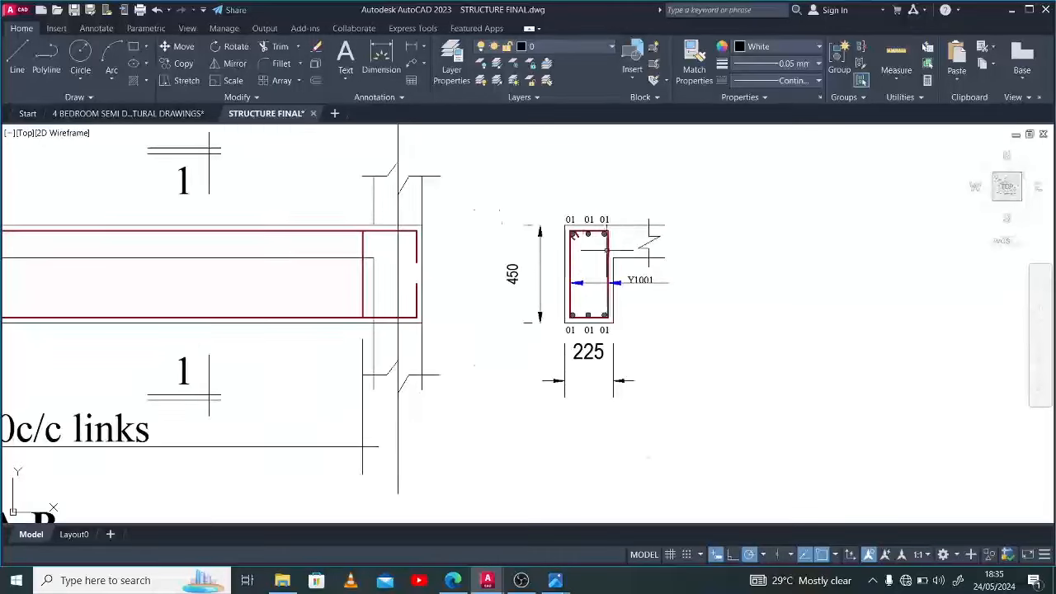